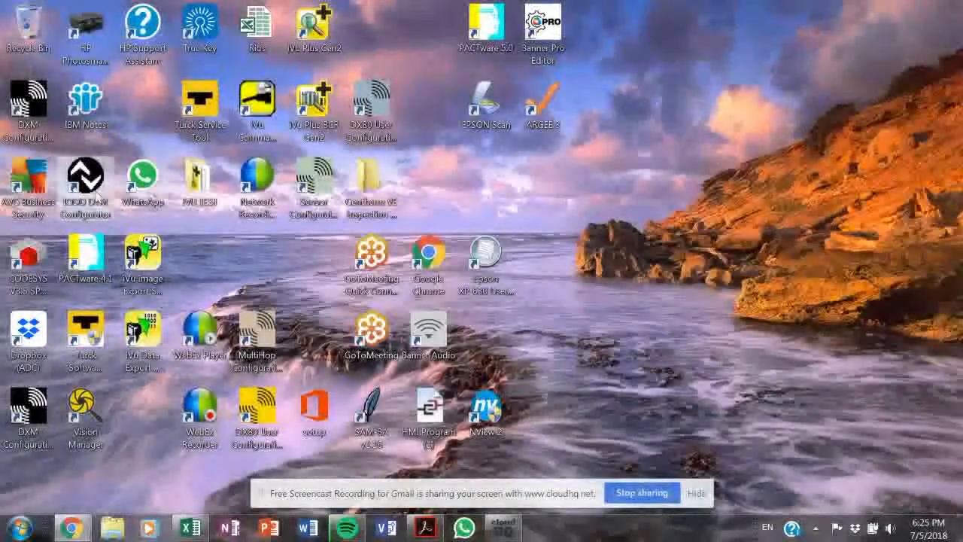
Step: Install the TL50 Pro RGB IO-Link IODD xml from its folder in the IODD DTM Configurator
double_click(84, 181)
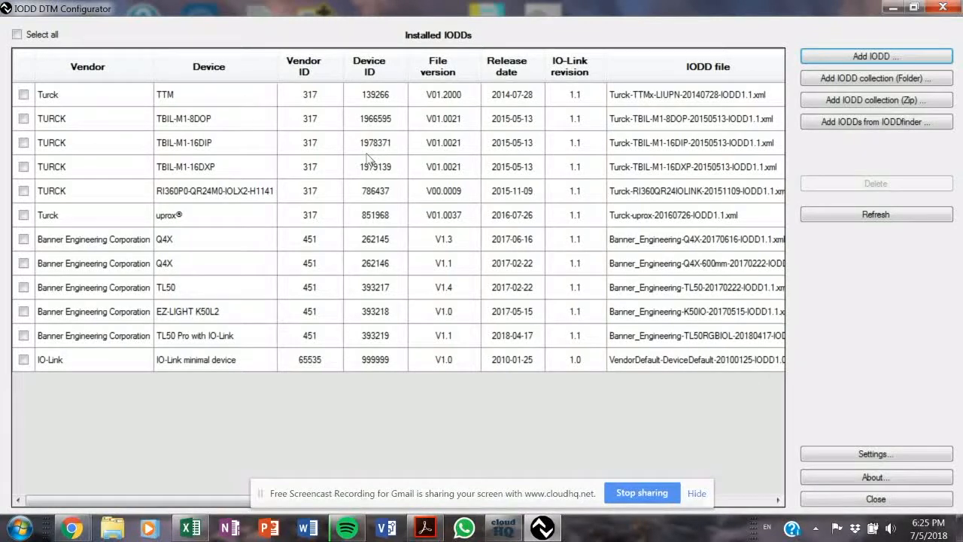
mouse_move(117, 204)
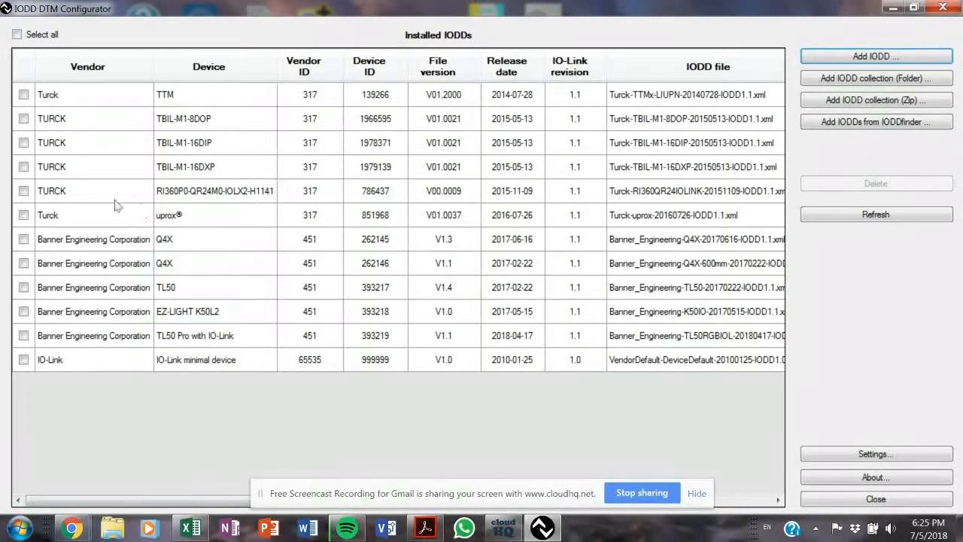
click(24, 286)
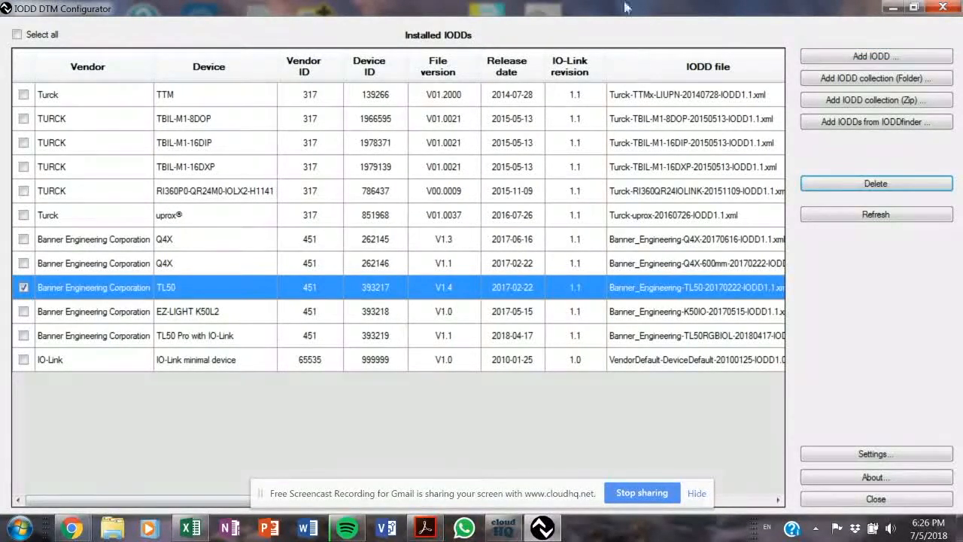
click(875, 55)
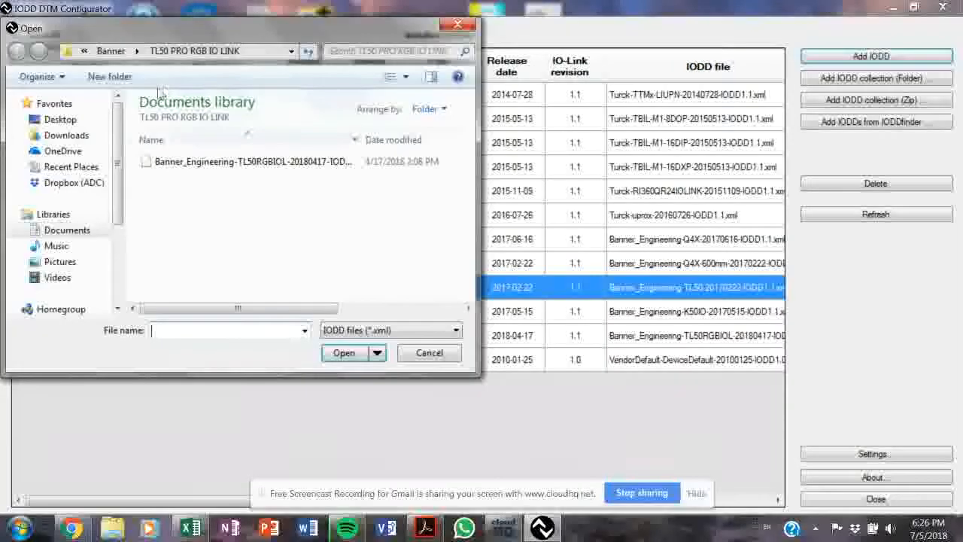
click(248, 161)
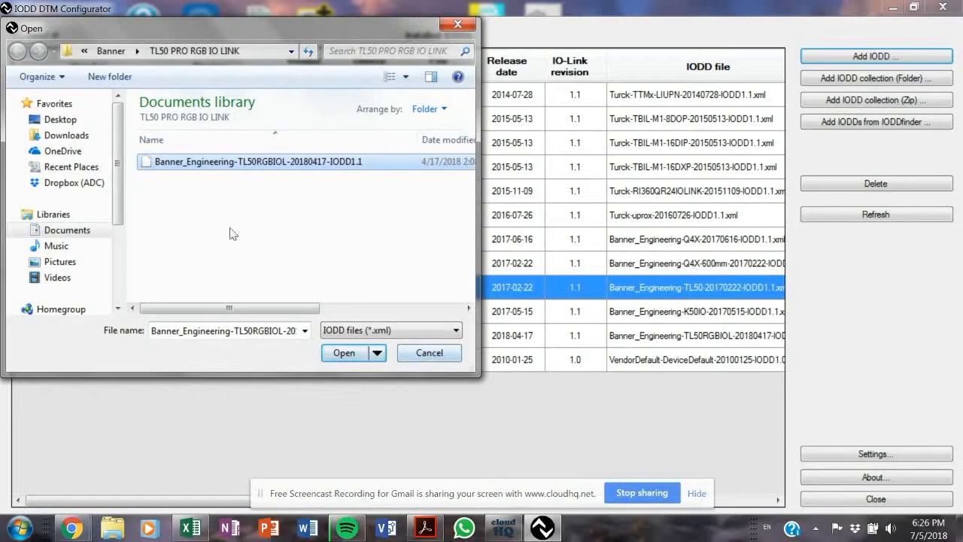
click(343, 352)
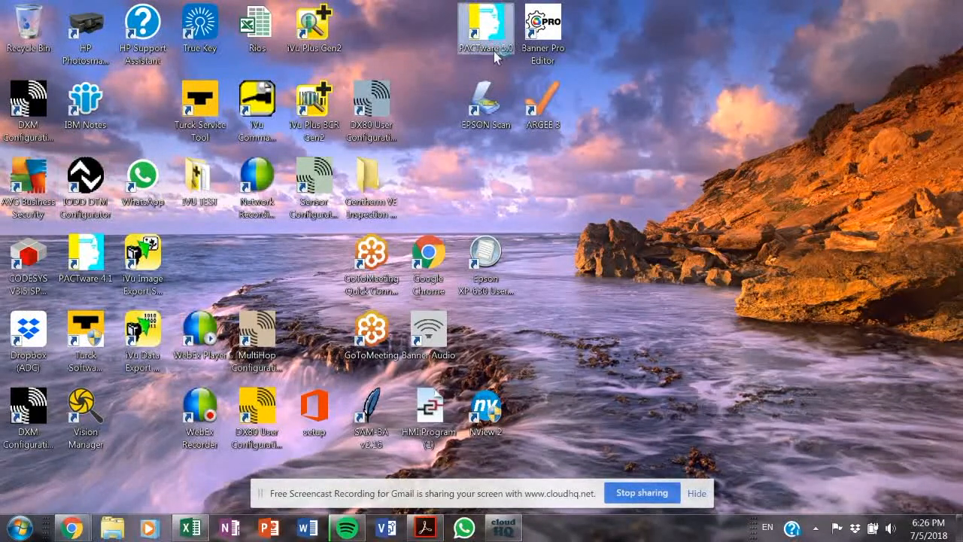
Step: Add a BL Service Ethernet gateway in PACTware and bring up its bus address management
double_click(484, 23)
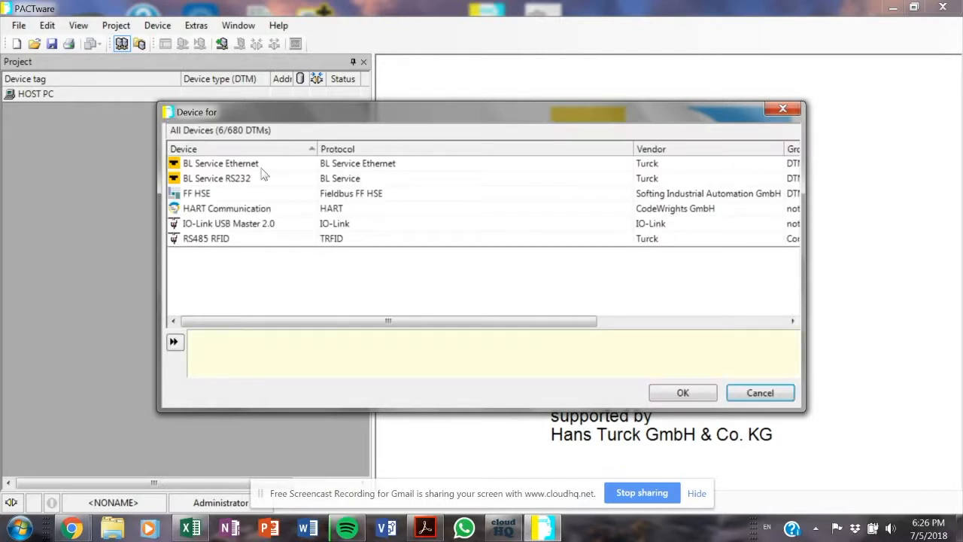
click(683, 391)
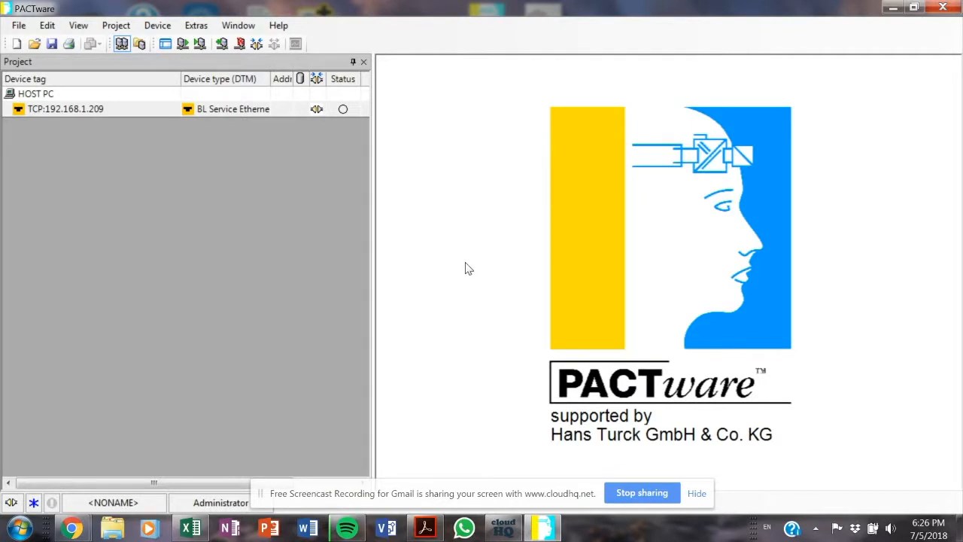
mouse_move(700, 399)
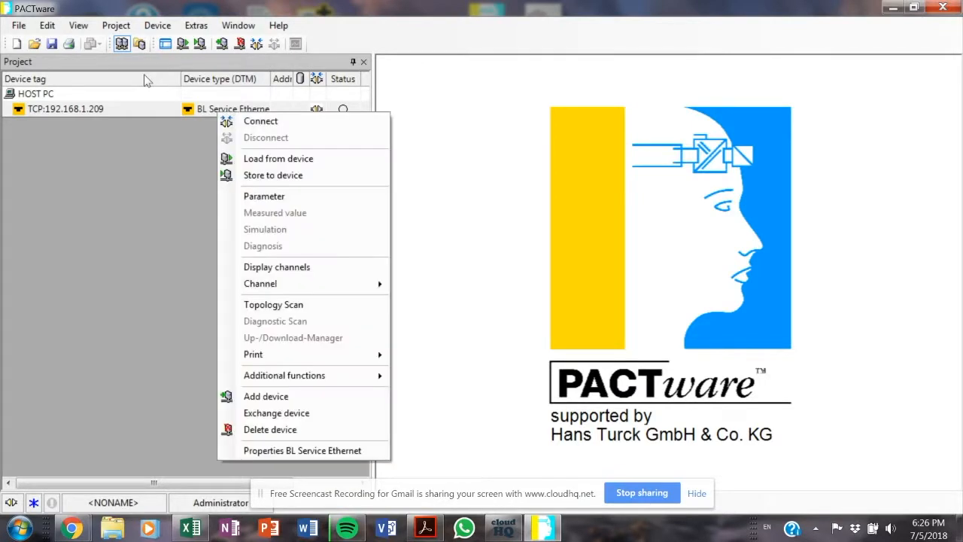
mouse_move(253, 355)
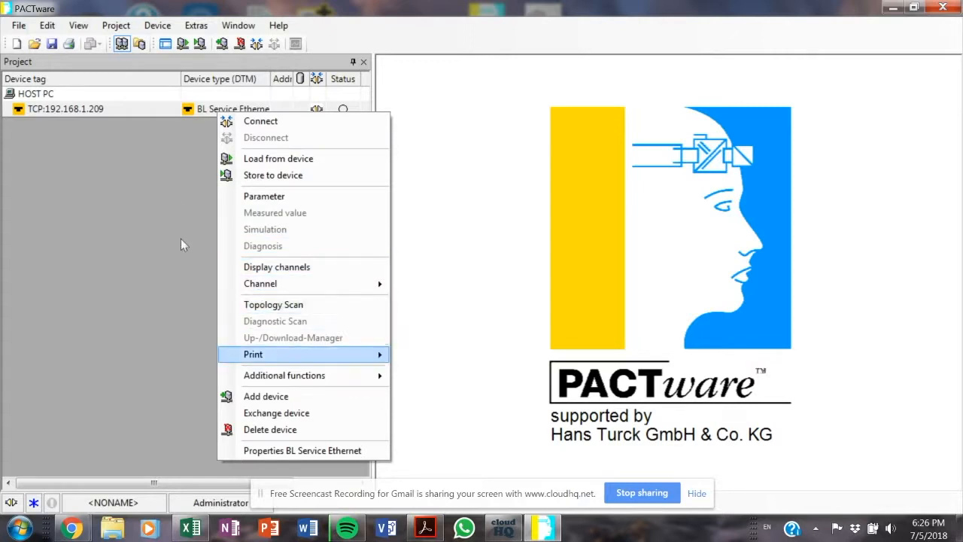
mouse_move(284, 375)
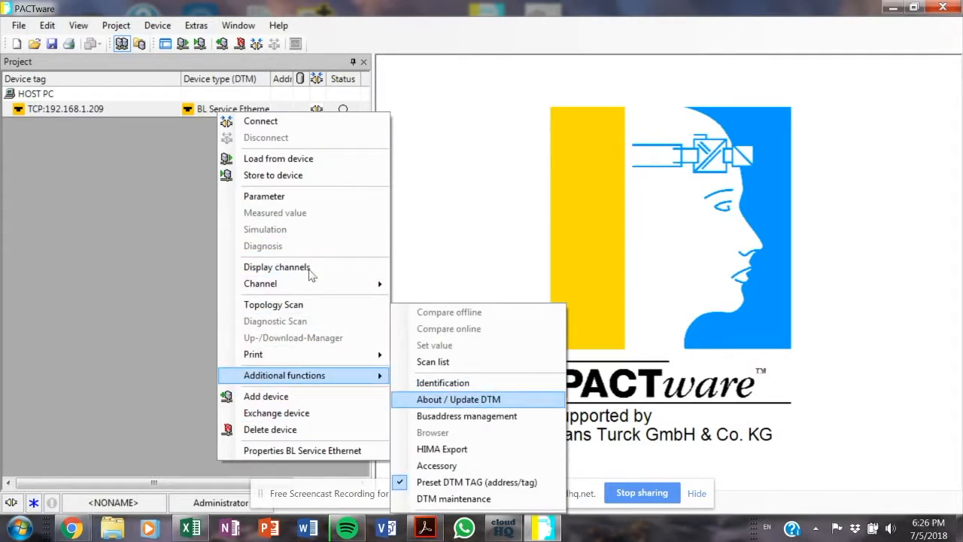
click(467, 415)
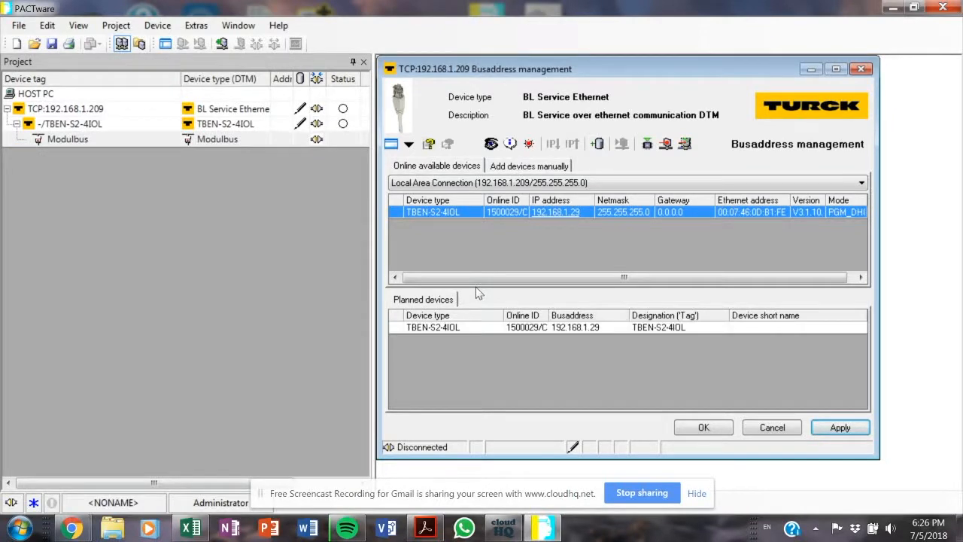
Step: Accept the TBEN-S2-4IOL, run a topology scan on its IO-Link master placing the TL50 Pro on Port 1
click(702, 427)
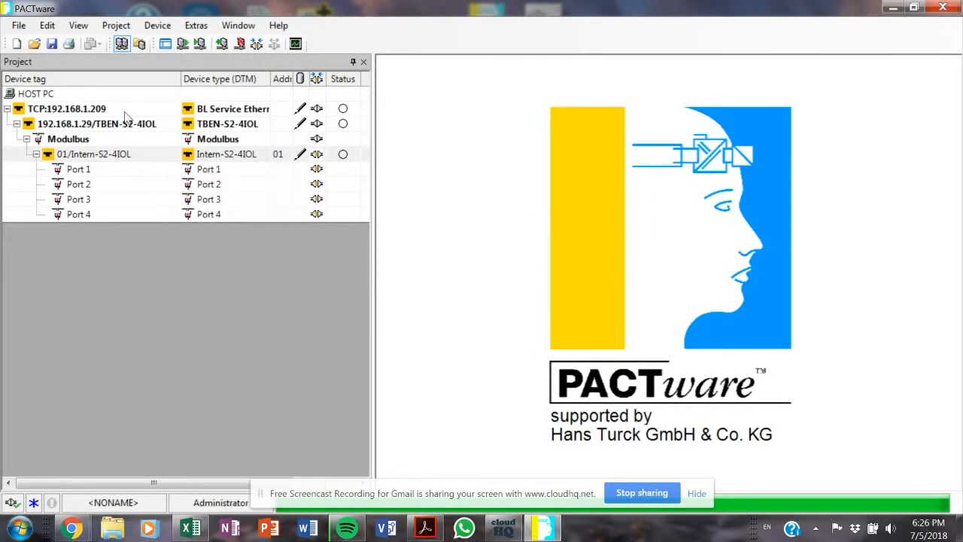
right_click(93, 154)
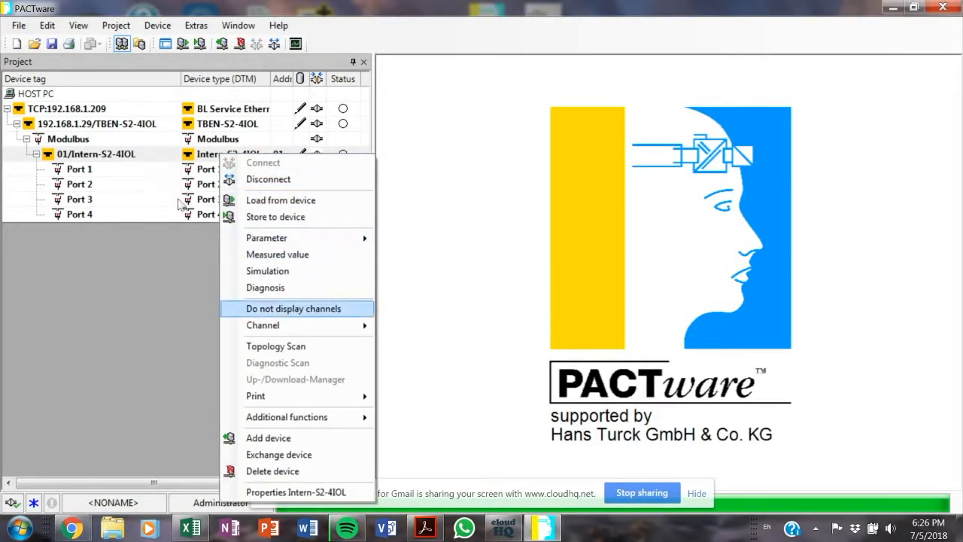
click(275, 345)
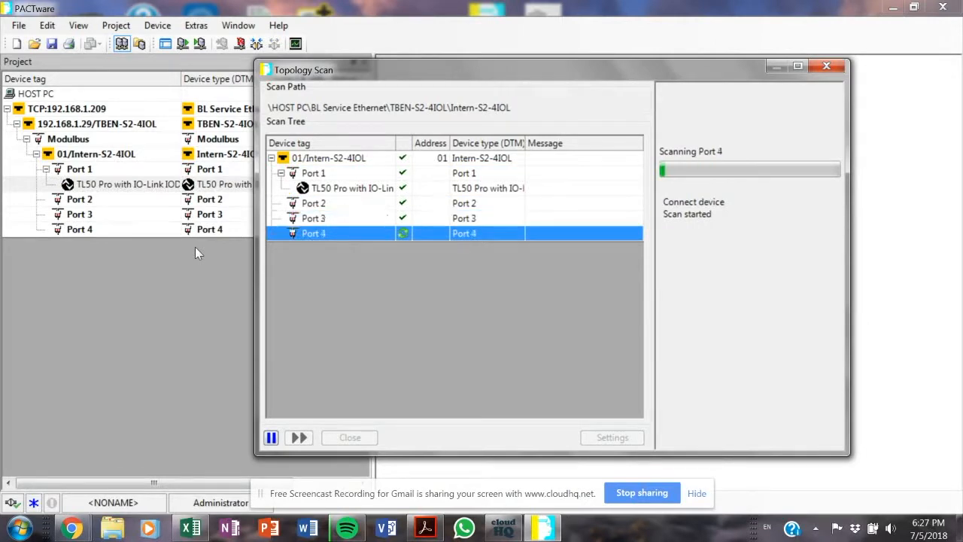
click(349, 437)
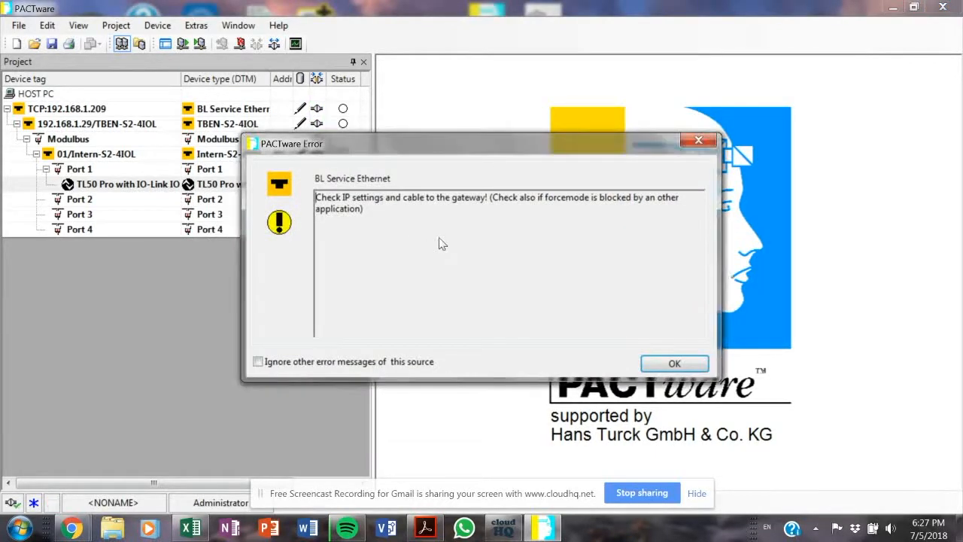
click(674, 362)
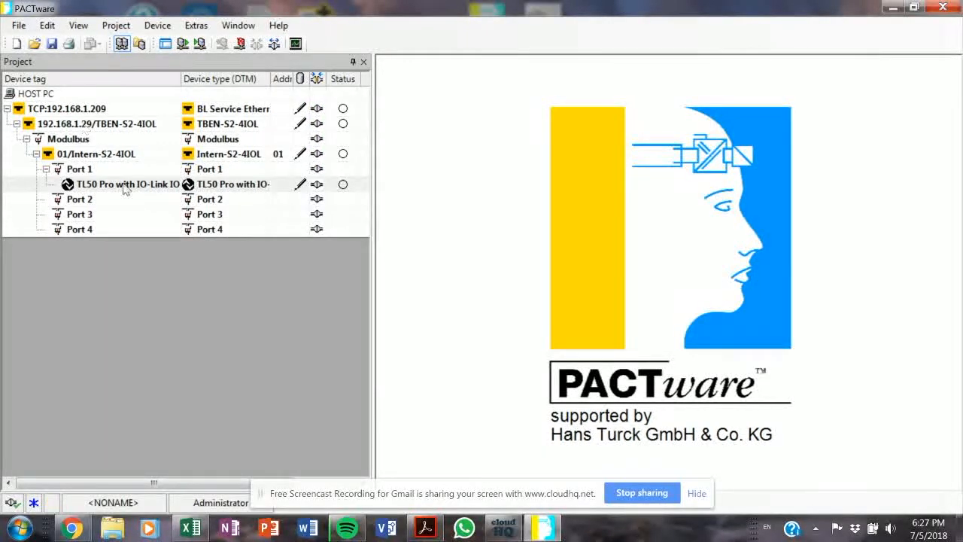
right_click(128, 184)
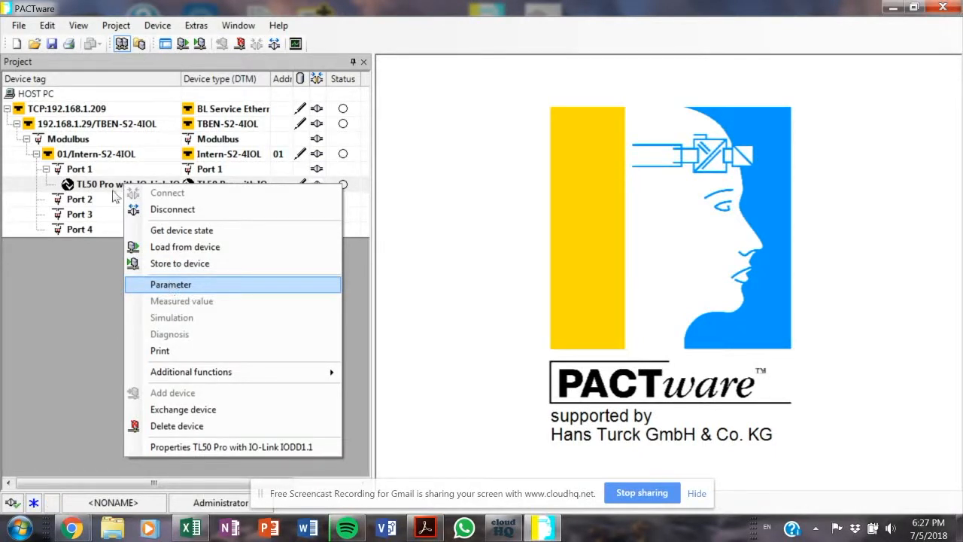
Step: In the TL50 Pro parameters, set Mode Selection to Level Mode
click(171, 283)
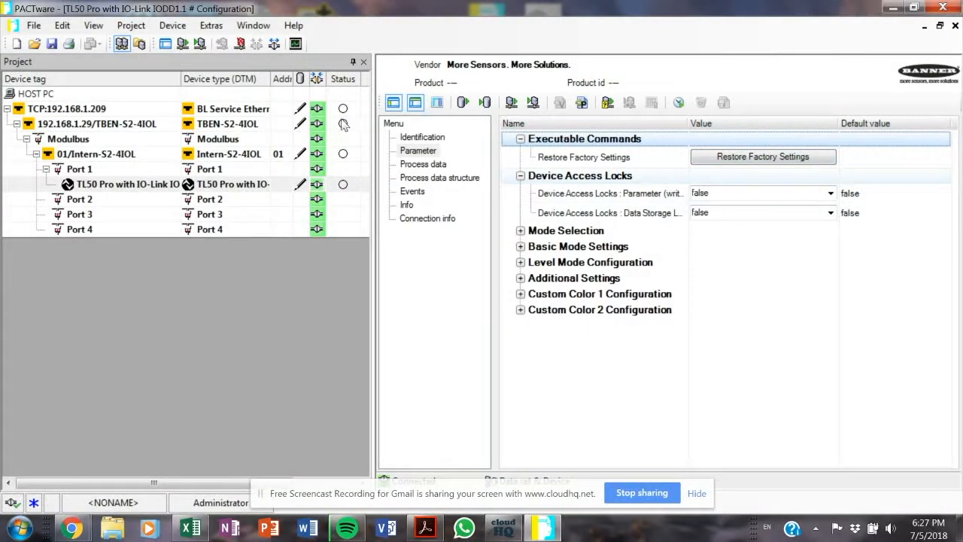
mouse_move(464, 103)
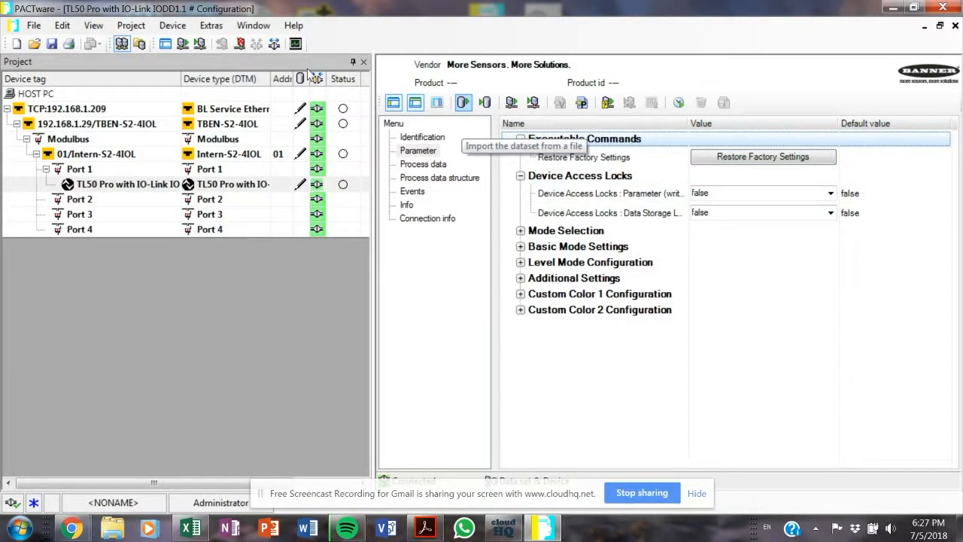
mouse_move(484, 103)
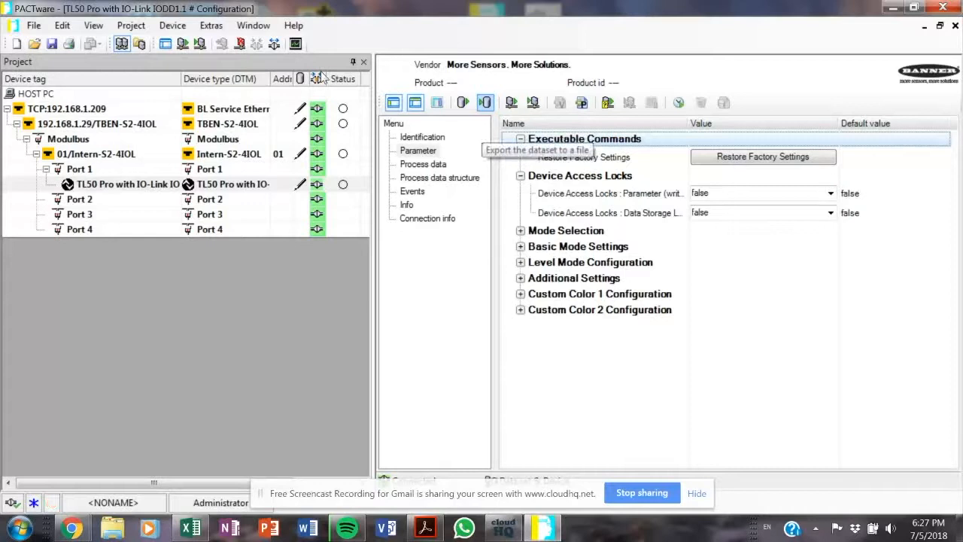
mouse_move(511, 102)
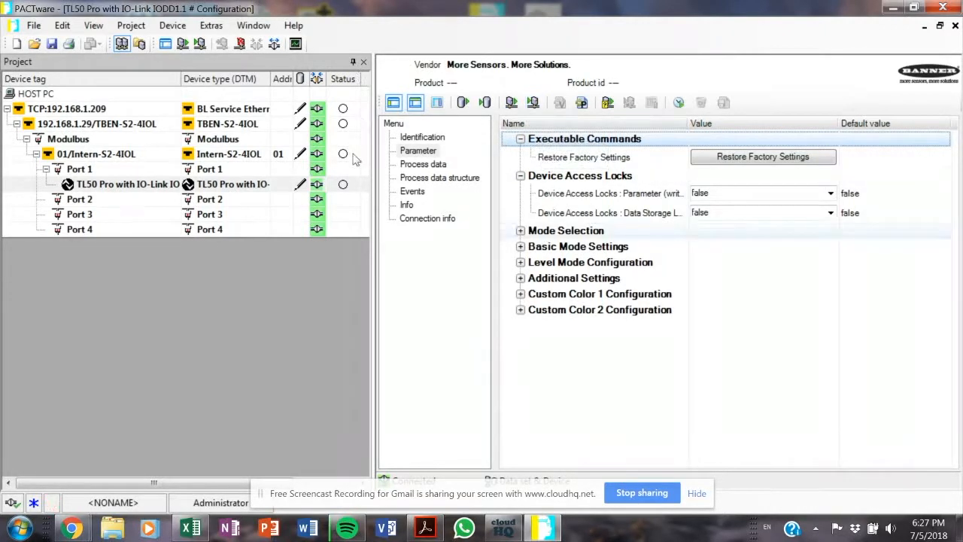
click(830, 247)
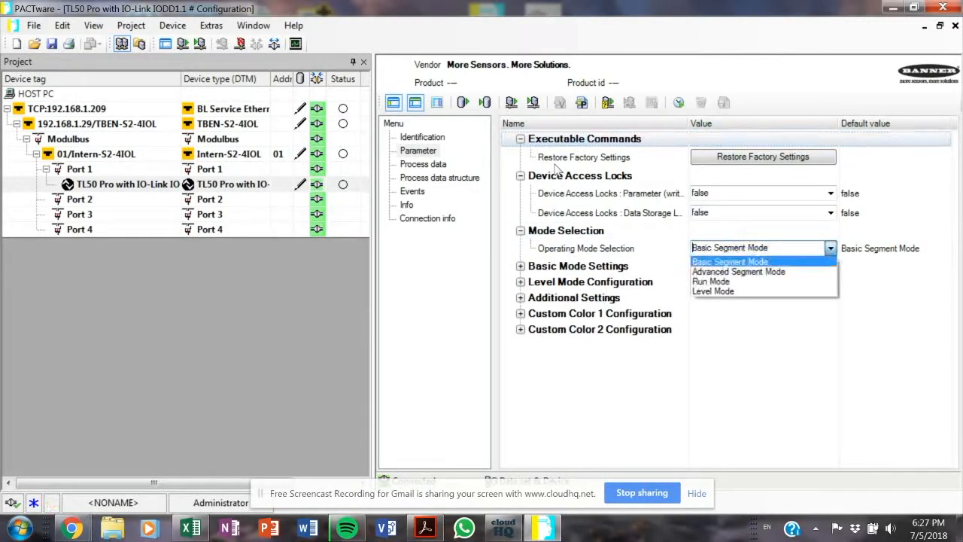
click(713, 292)
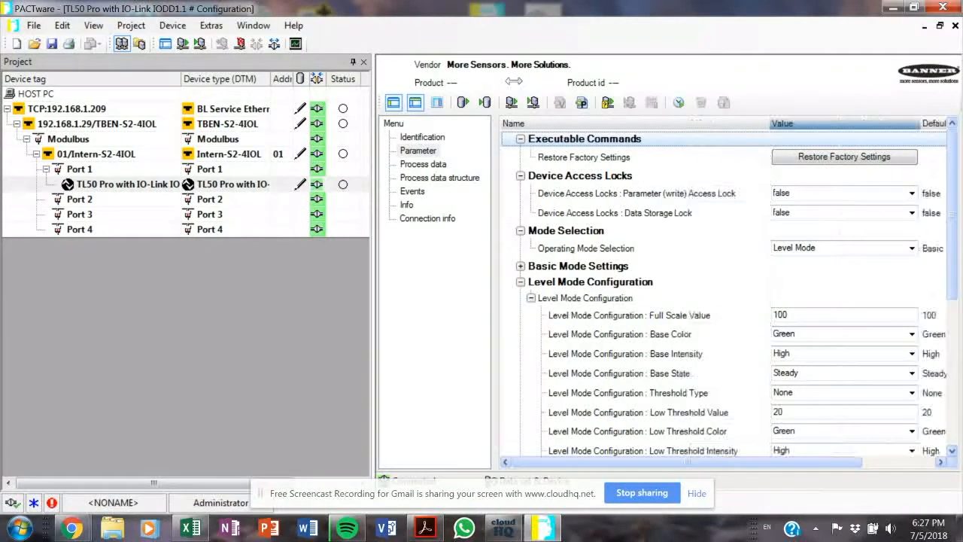
scroll(down, 3)
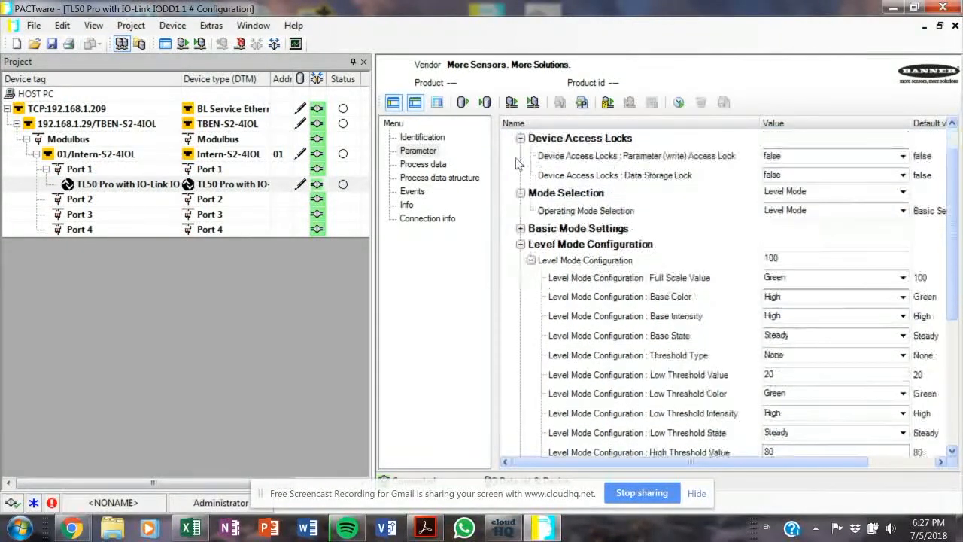
scroll(down, 3)
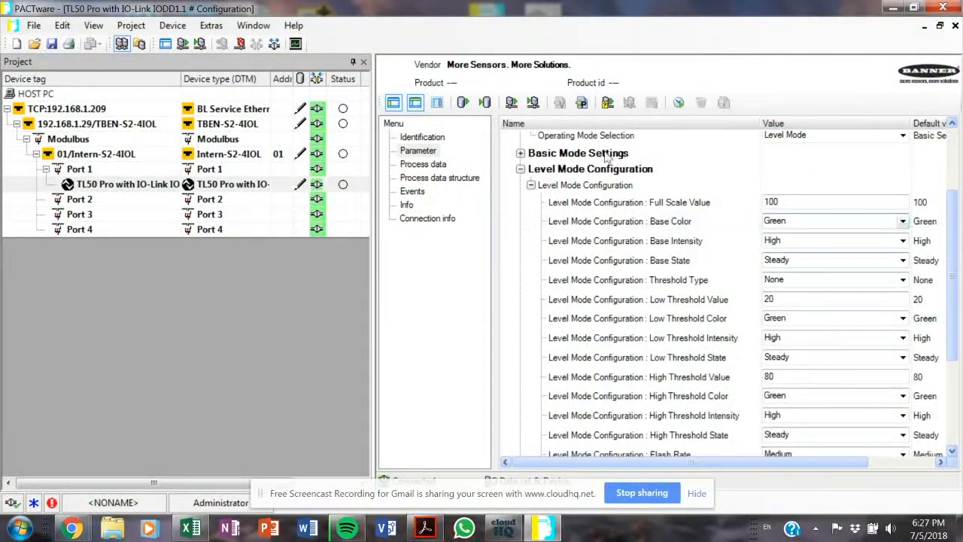
Step: Set the Level Mode base colour to Sky Blue and the low threshold colour to Lime Green
click(900, 219)
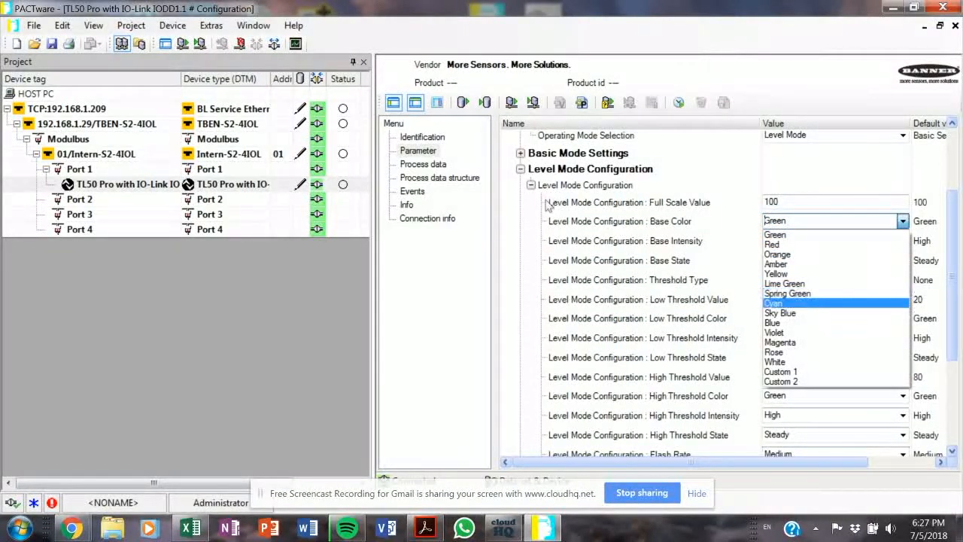
click(780, 313)
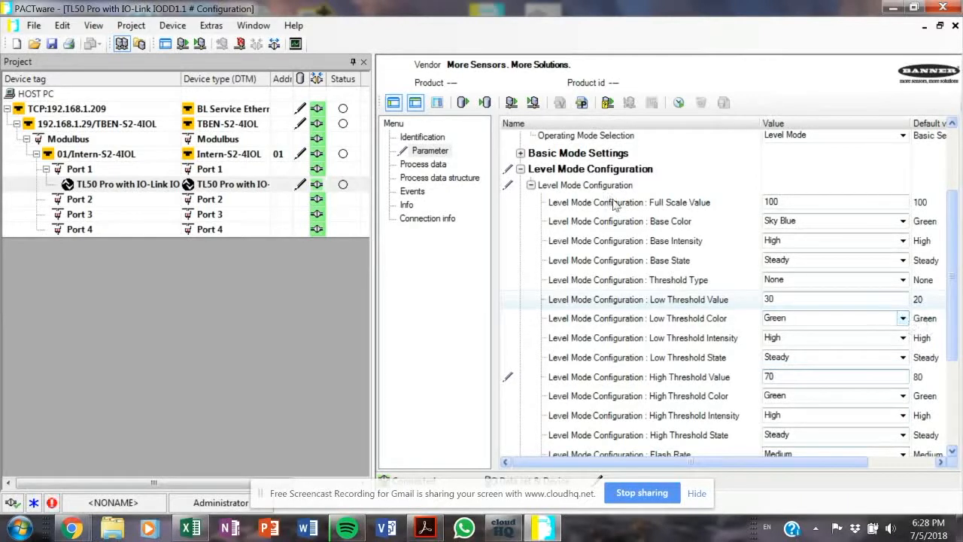
click(903, 317)
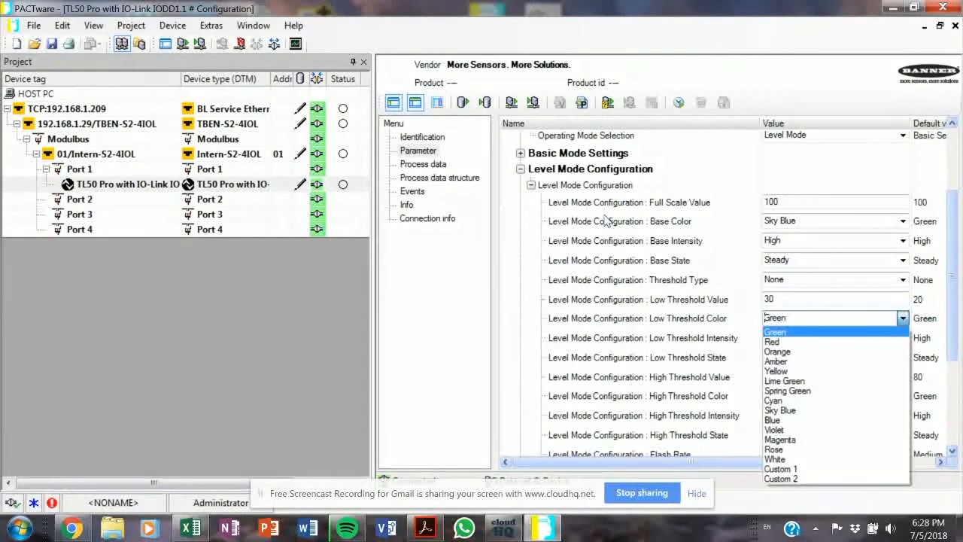
mouse_move(785, 380)
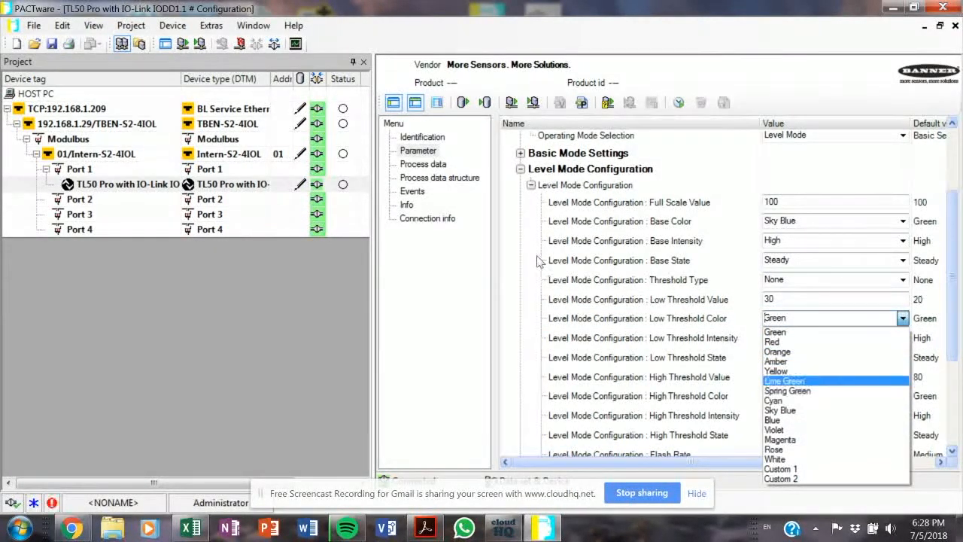
click(786, 380)
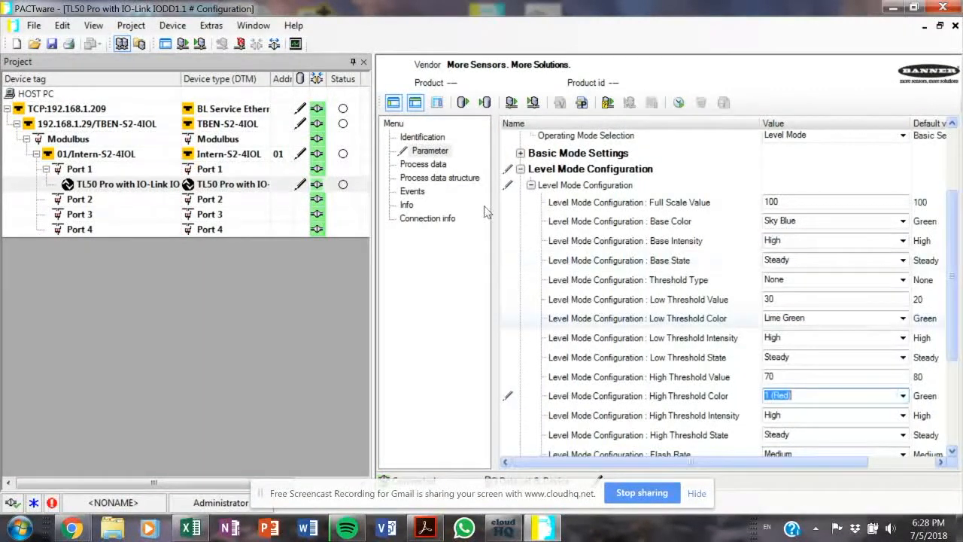
scroll(down, 3)
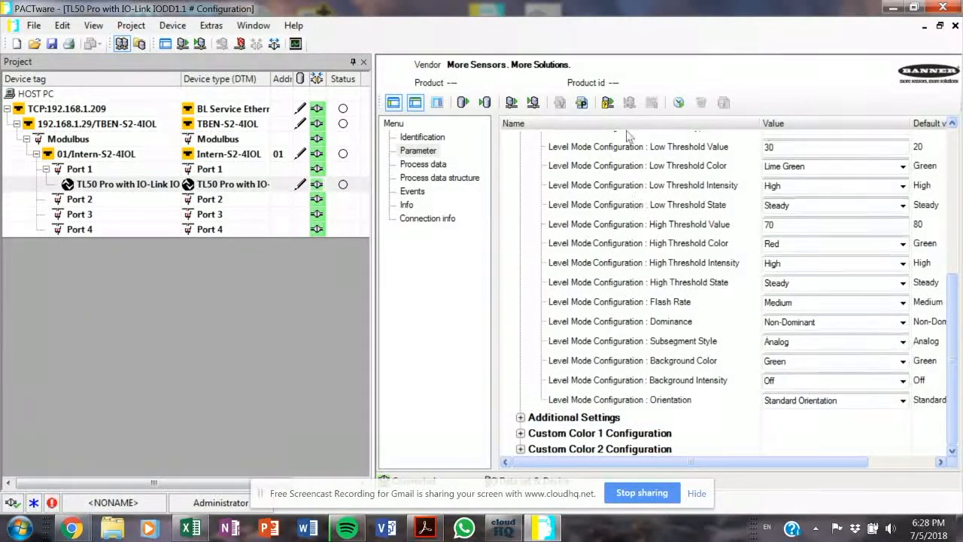
Step: Write a Level output value of 90 in process data and review the output process data bit layout
click(423, 164)
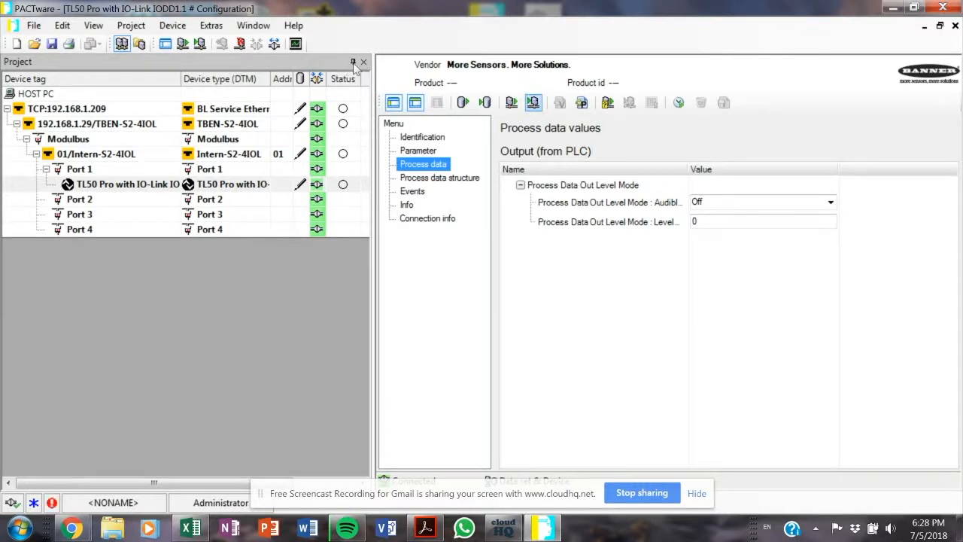
mouse_move(534, 103)
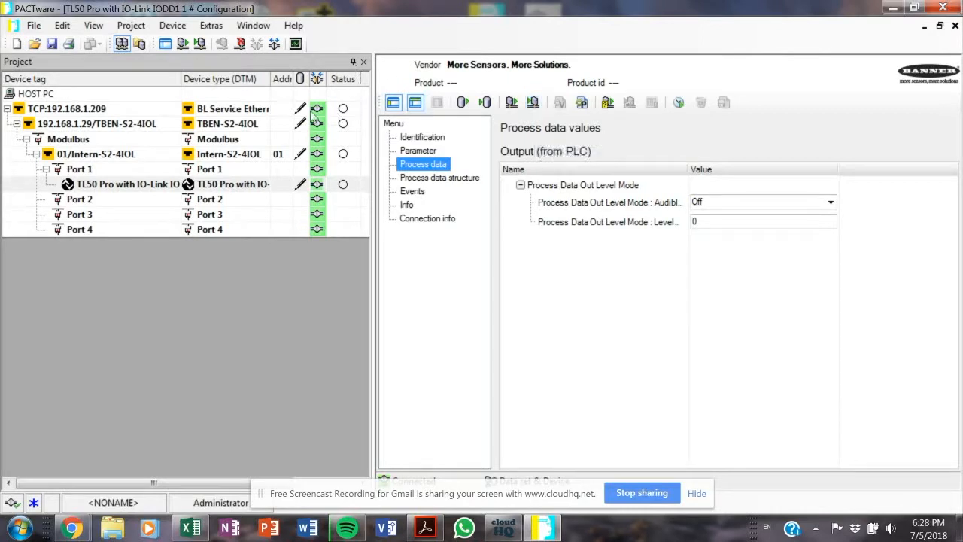
mouse_move(289, 114)
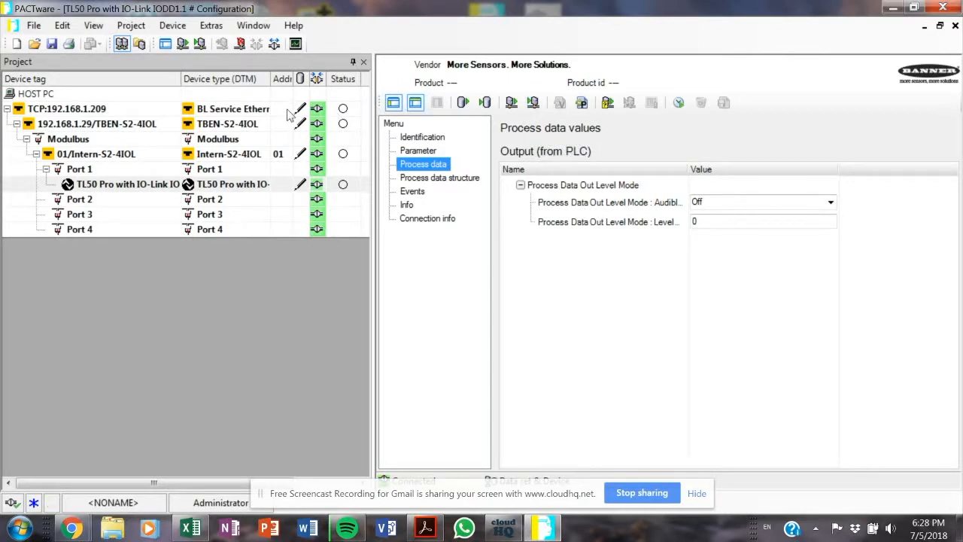
click(761, 221)
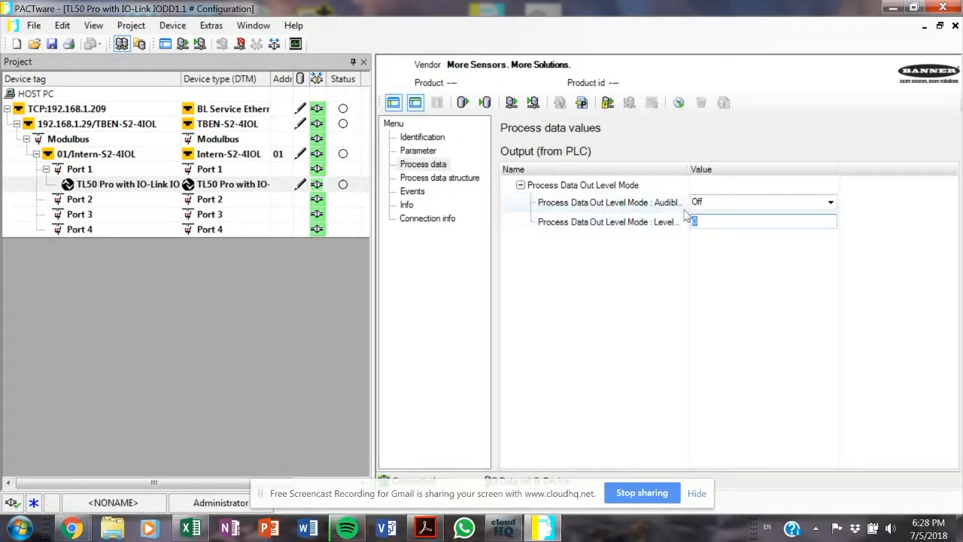
text(90)
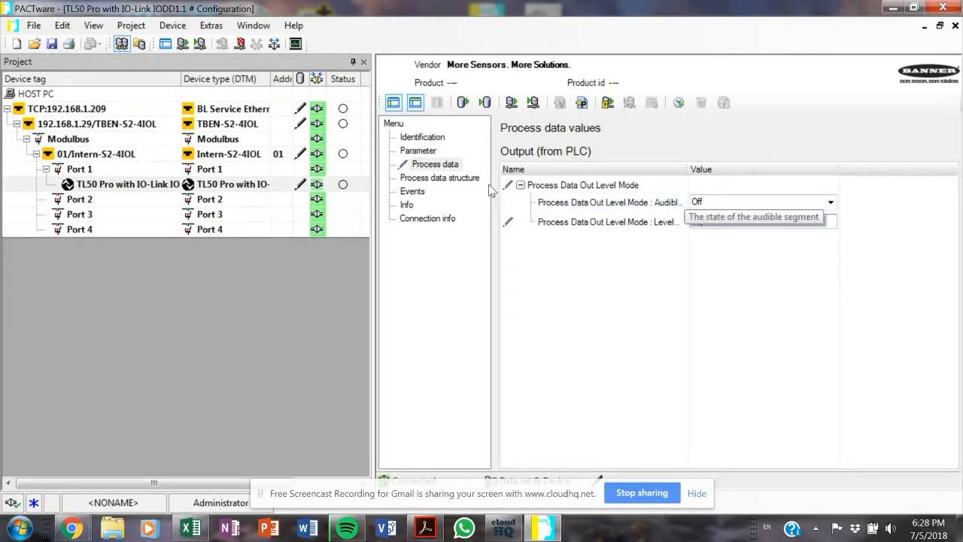
click(439, 177)
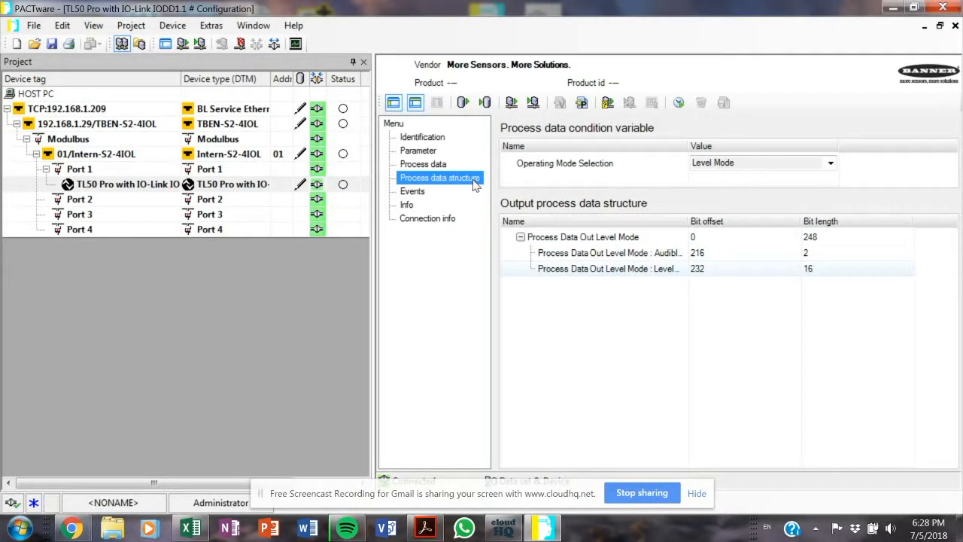
click(608, 268)
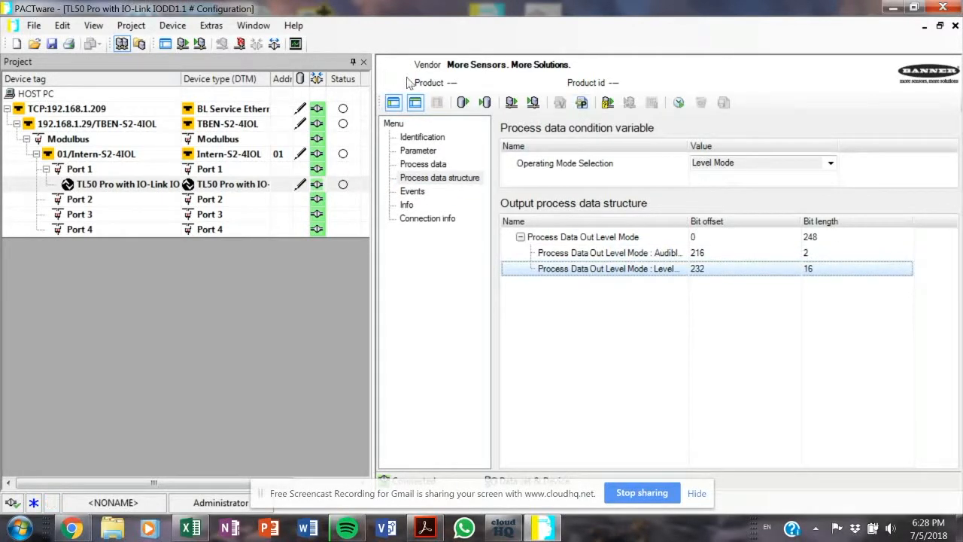
right_click(128, 183)
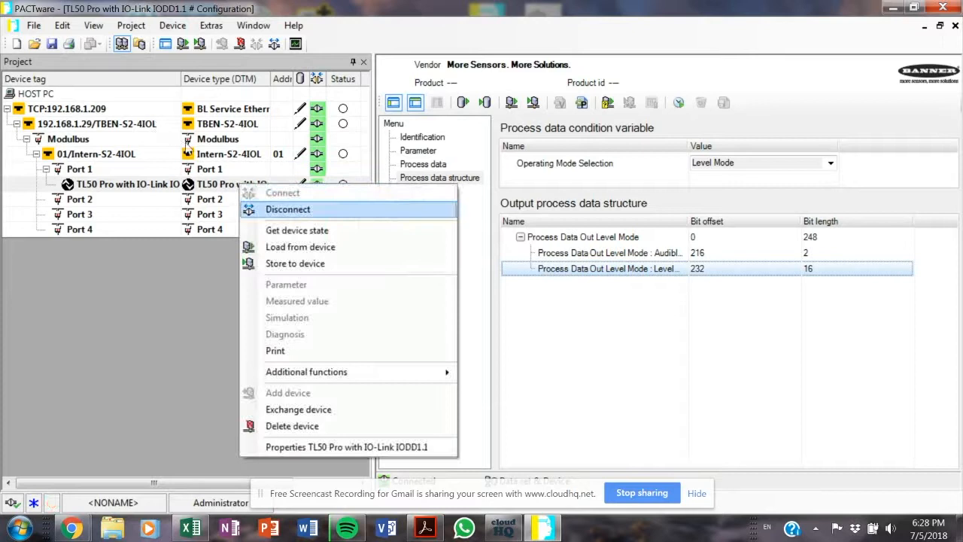
Step: Disconnect the TL50 Pro tower light device from its context menu
click(287, 209)
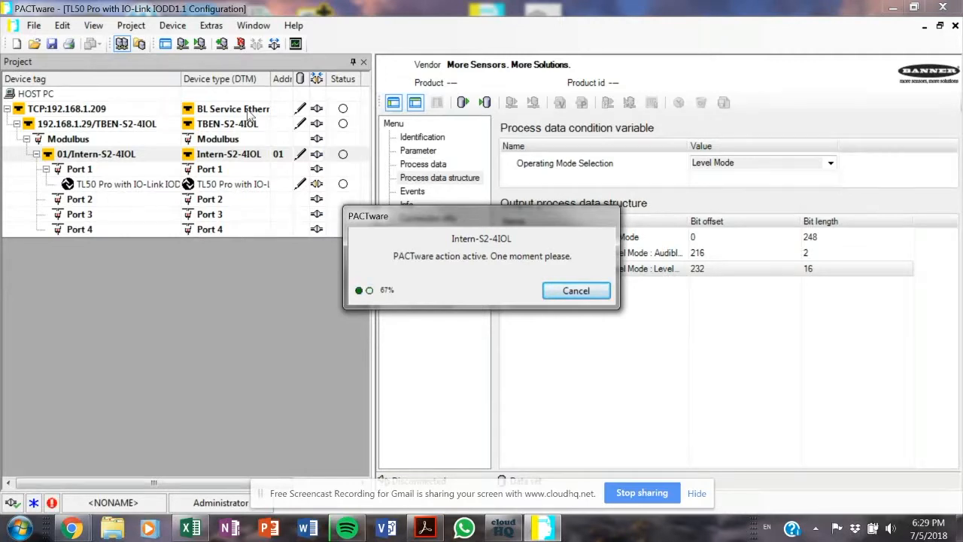
mouse_move(60, 315)
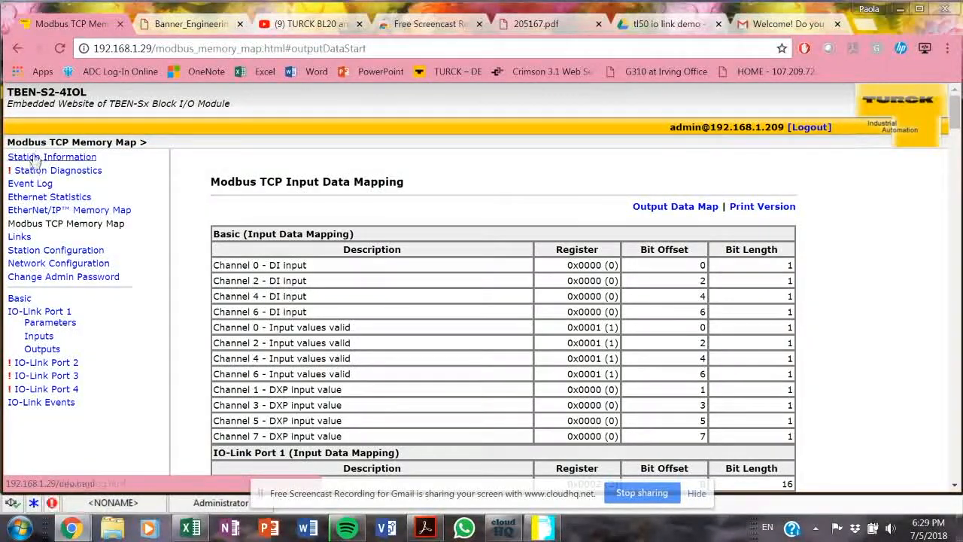
Step: Review the TBEN-S2-4IOL station information, station diagnostics and Modbus TCP memory map pages
click(51, 157)
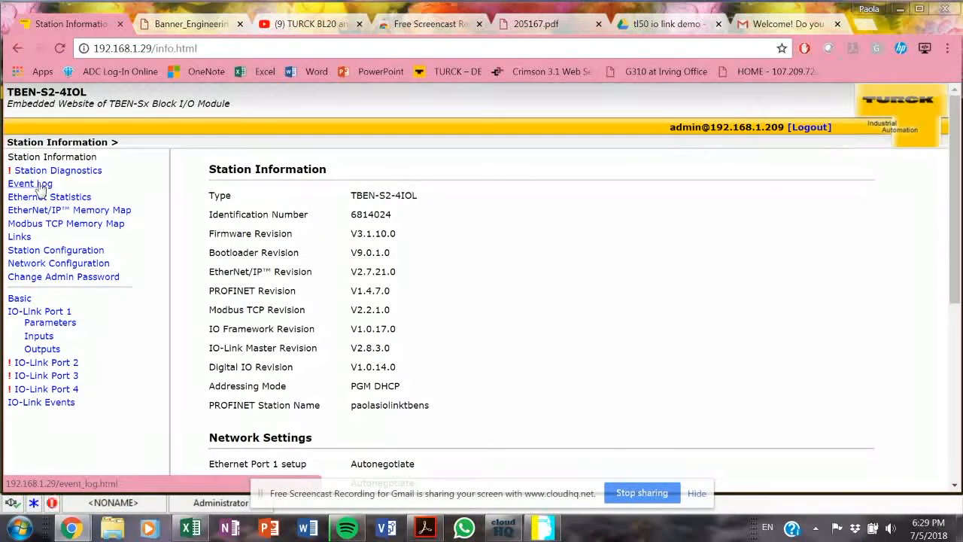
click(58, 170)
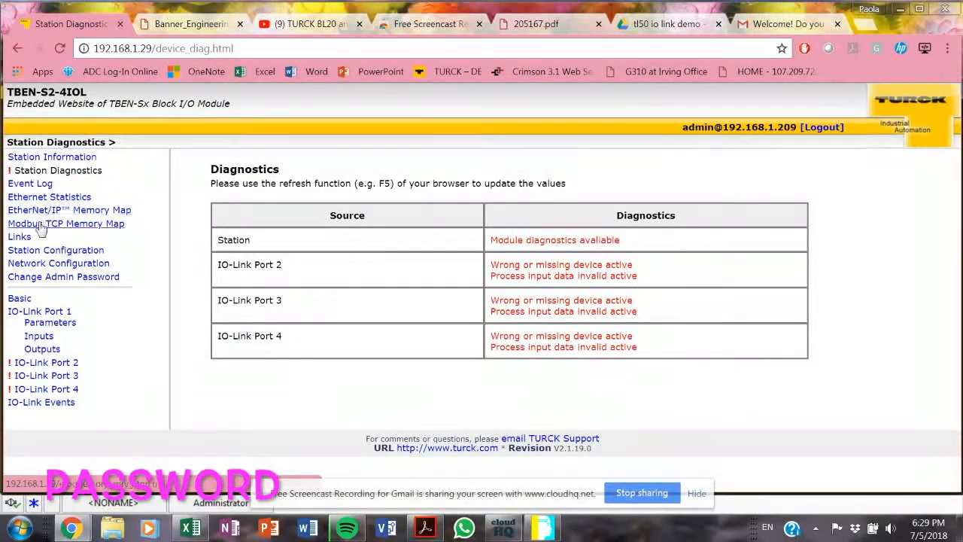
click(66, 223)
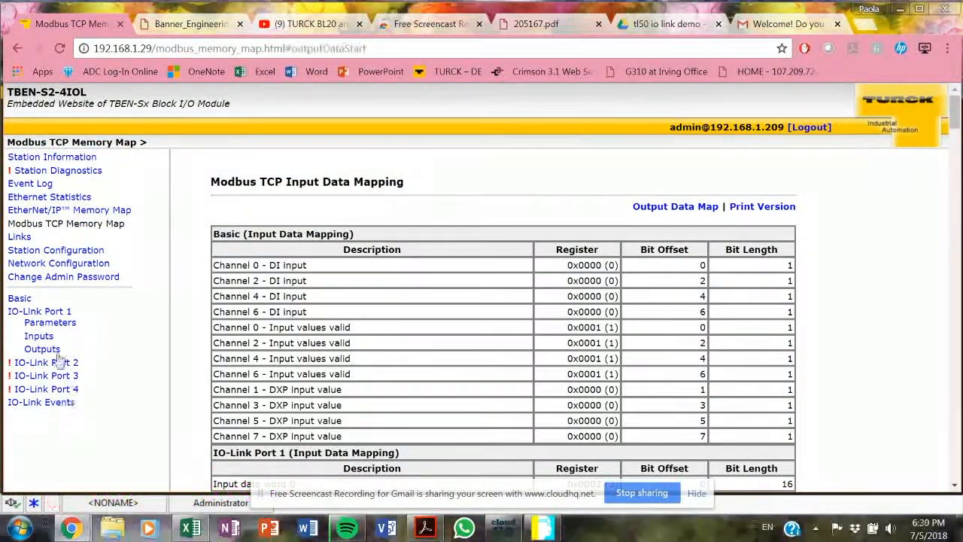
Step: In IO-Link Port 1 parameters, choose the output data mapping option
click(50, 322)
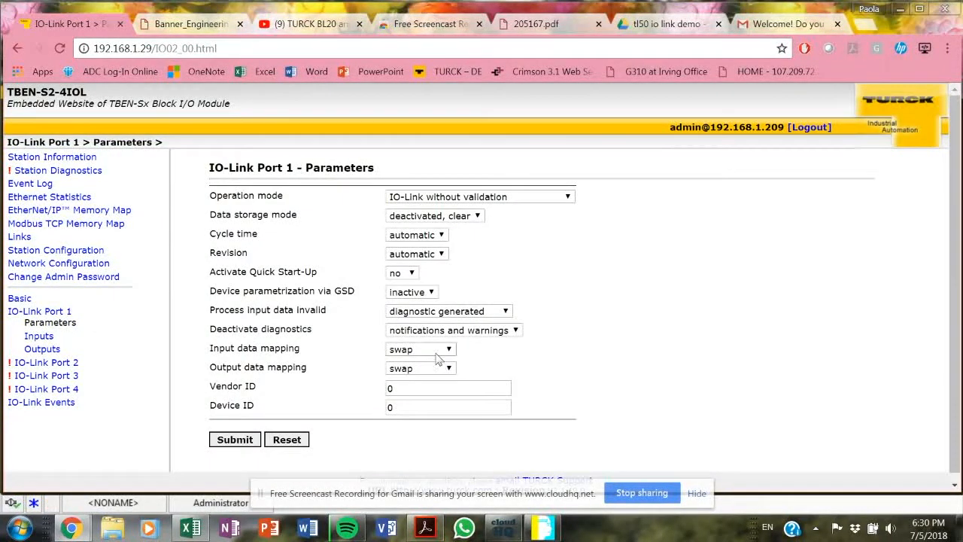
click(420, 367)
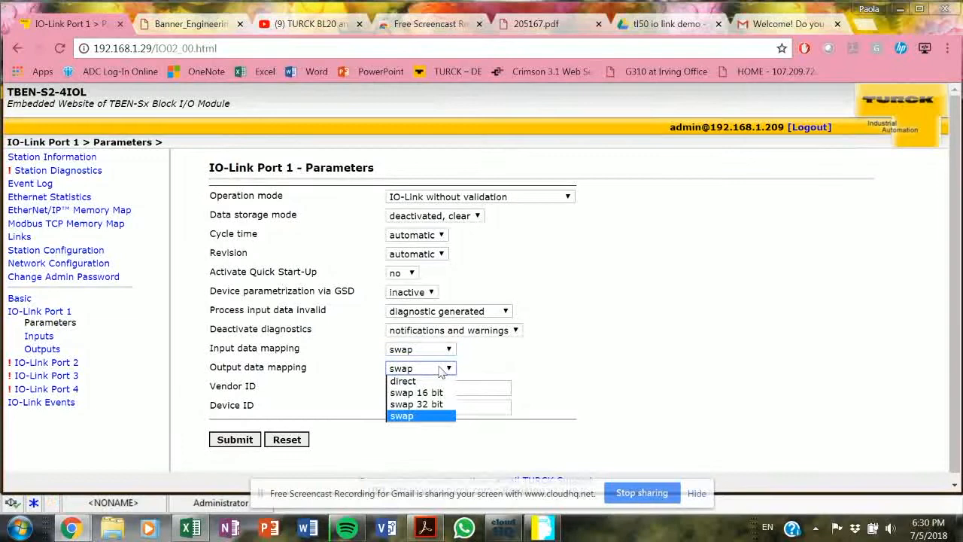
click(421, 415)
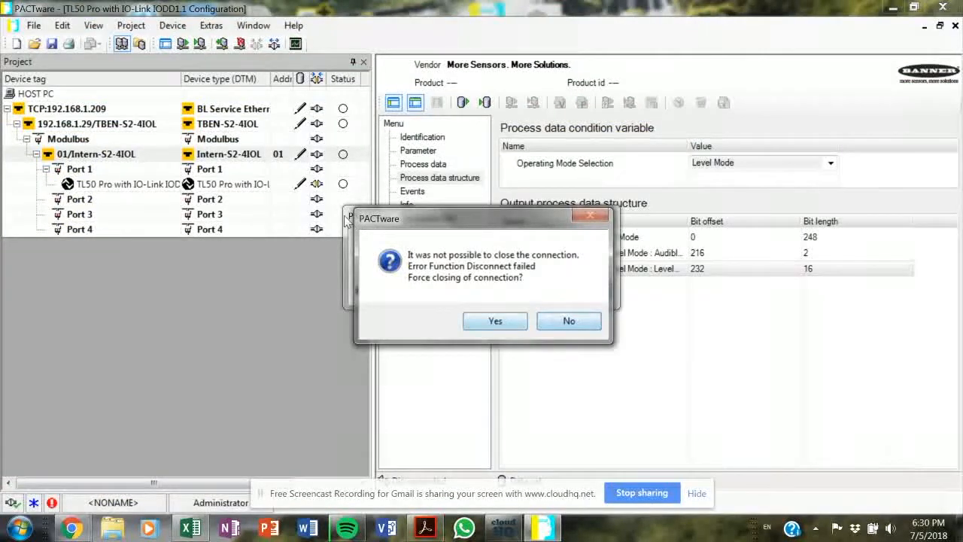
Step: Confirm force-closing the stuck device connections and then the project
click(493, 321)
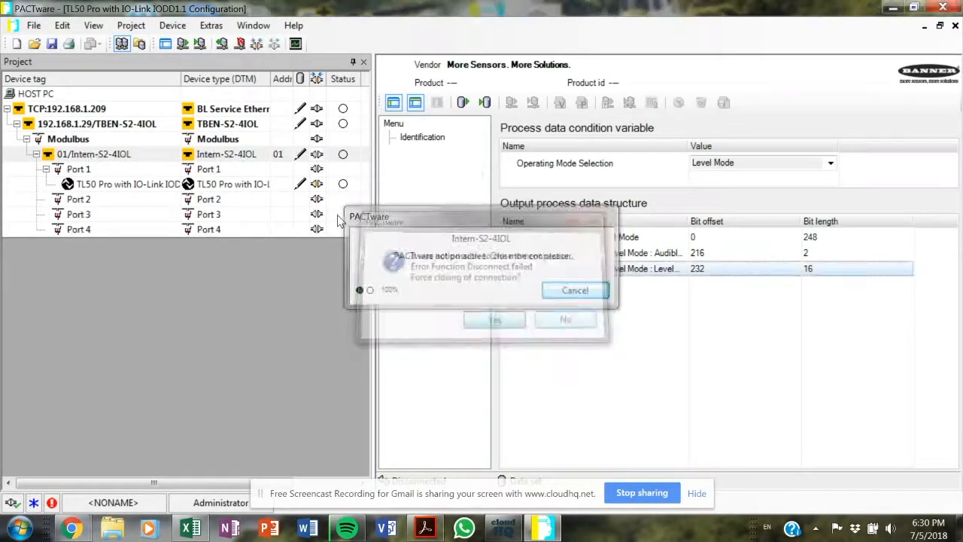
click(493, 318)
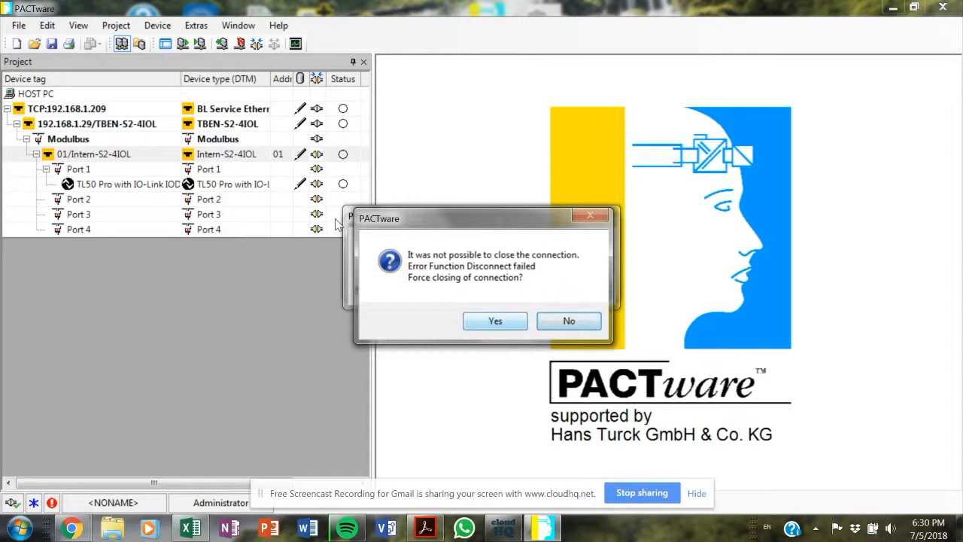
click(494, 321)
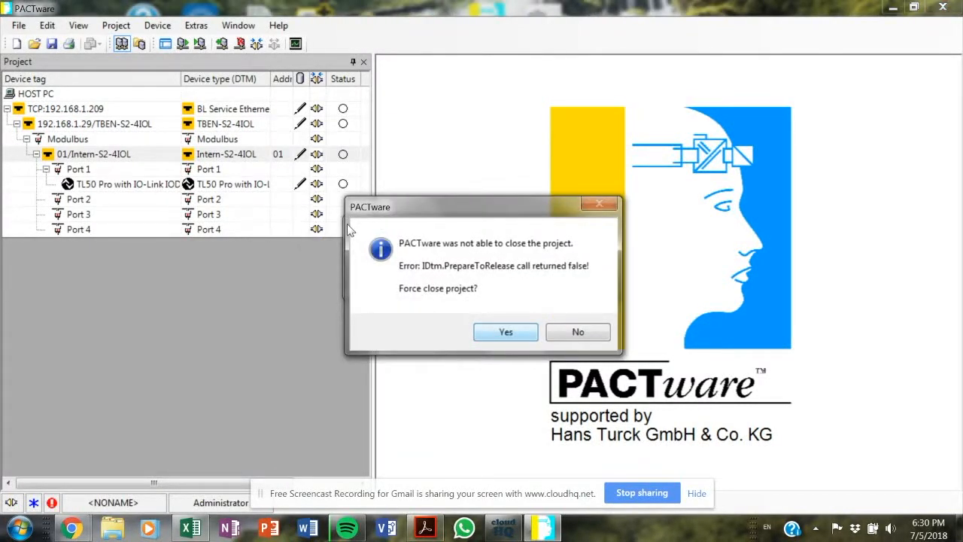
click(505, 332)
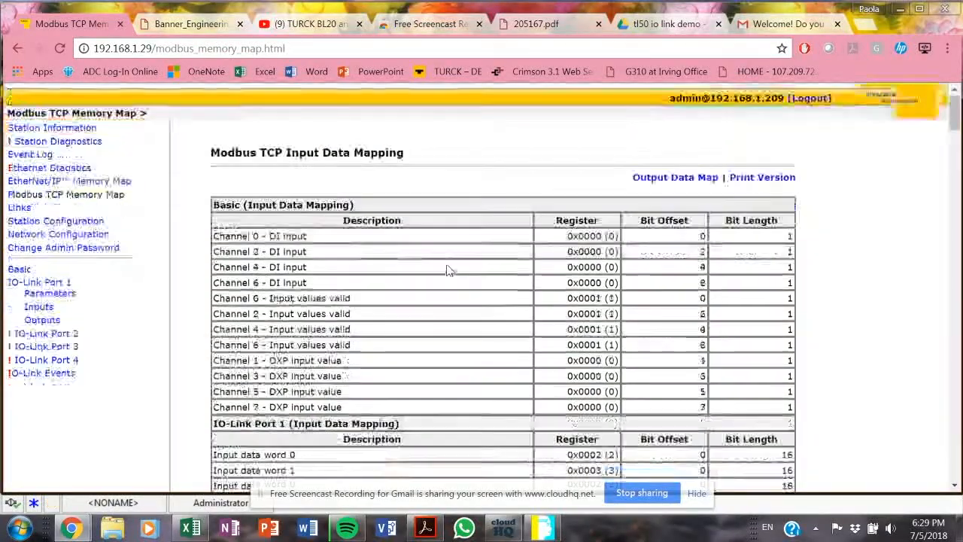
Step: Scroll through the Modbus TCP input data mapping in the TBEN web server
scroll(down, 3)
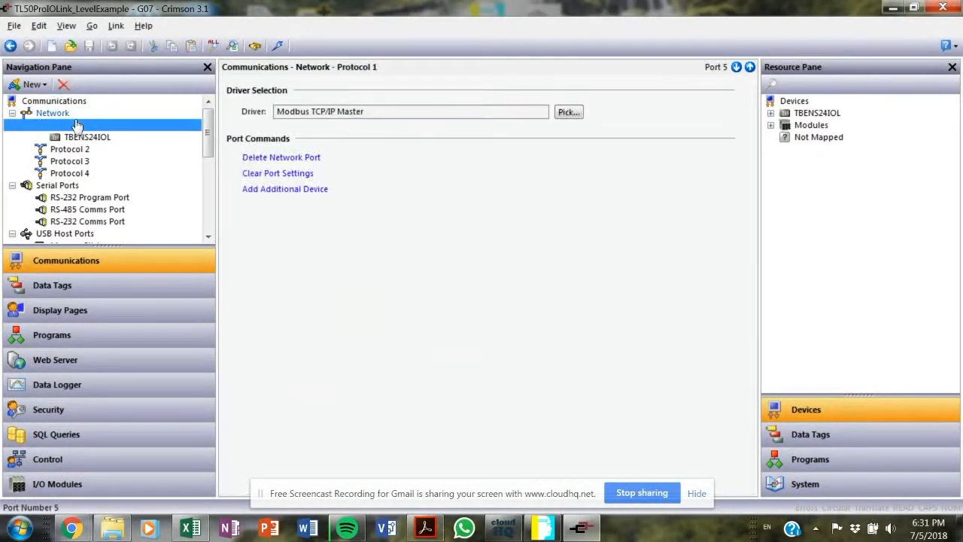
Step: Show the Ethernet network settings and Protocol 1's Modbus TCP/IP Master driver with its TBENS24IOL device
click(117, 123)
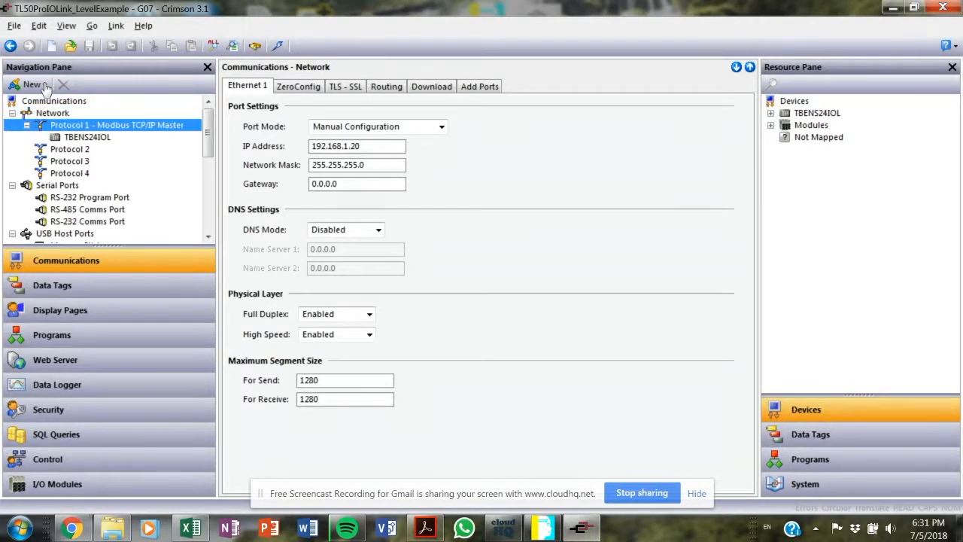
click(87, 137)
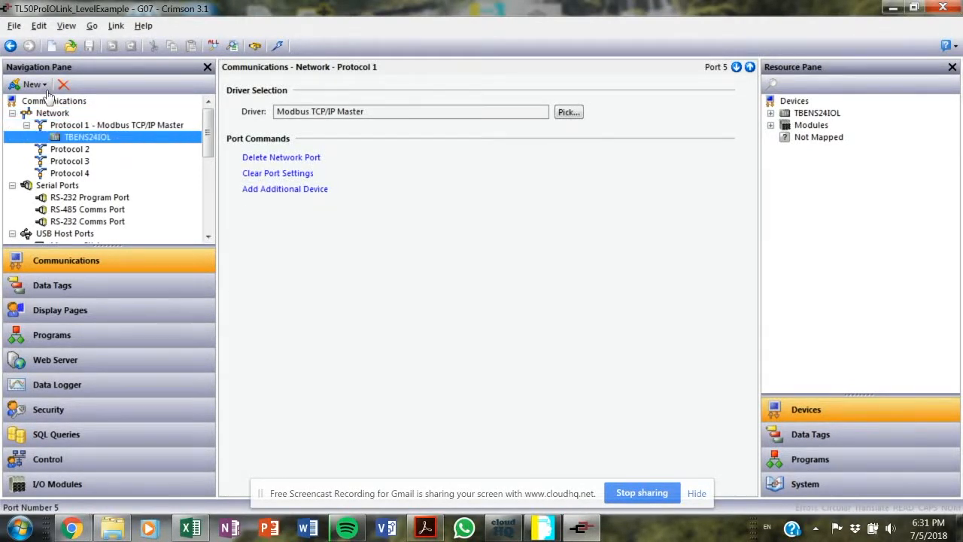
click(88, 137)
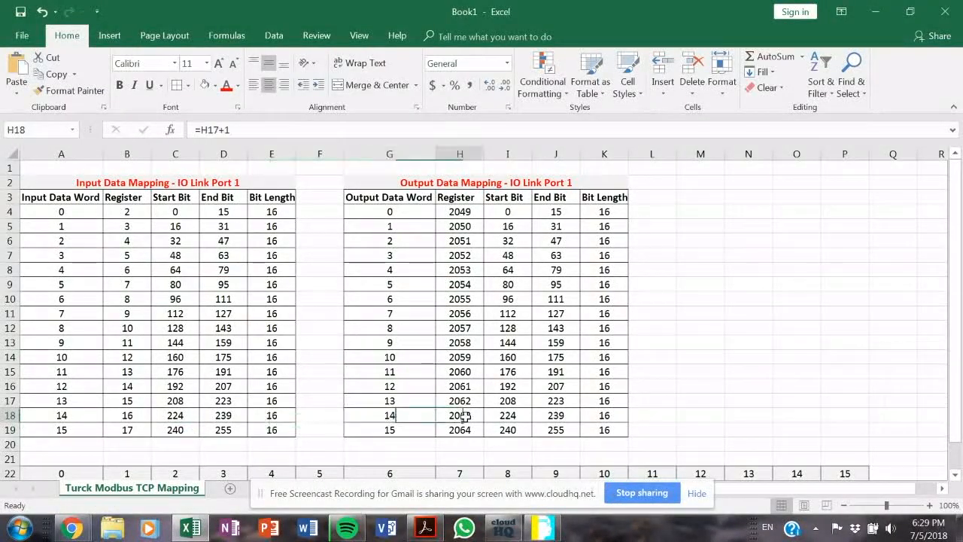
scroll(down, 3)
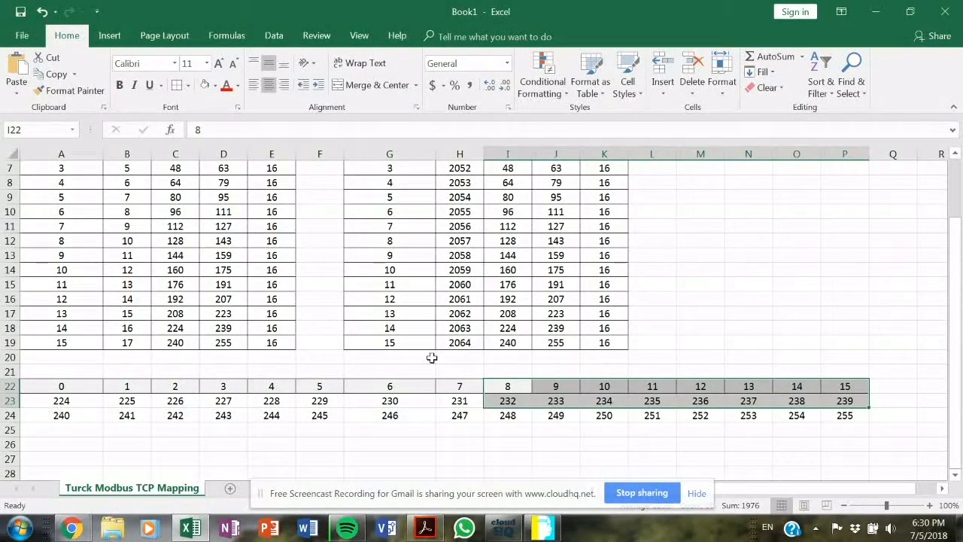
mouse_move(509, 339)
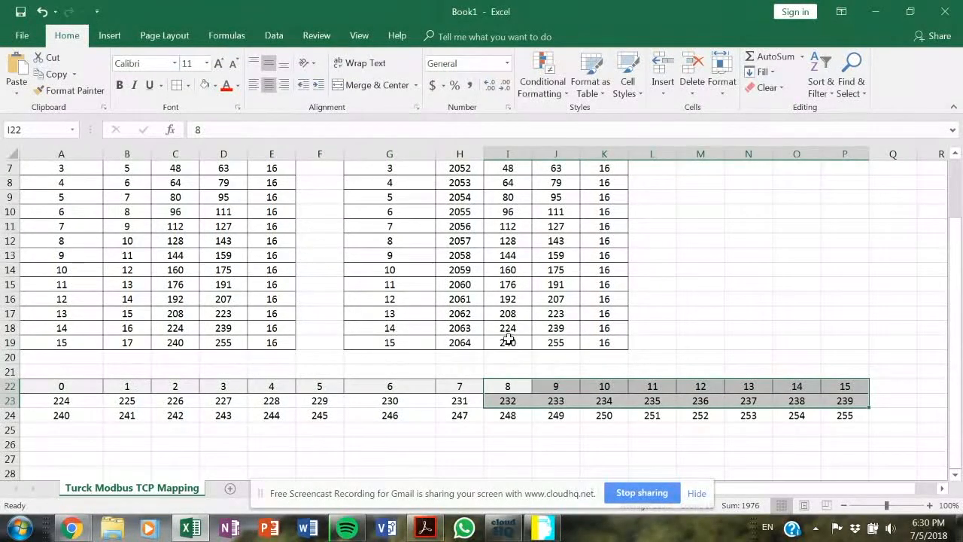
click(388, 328)
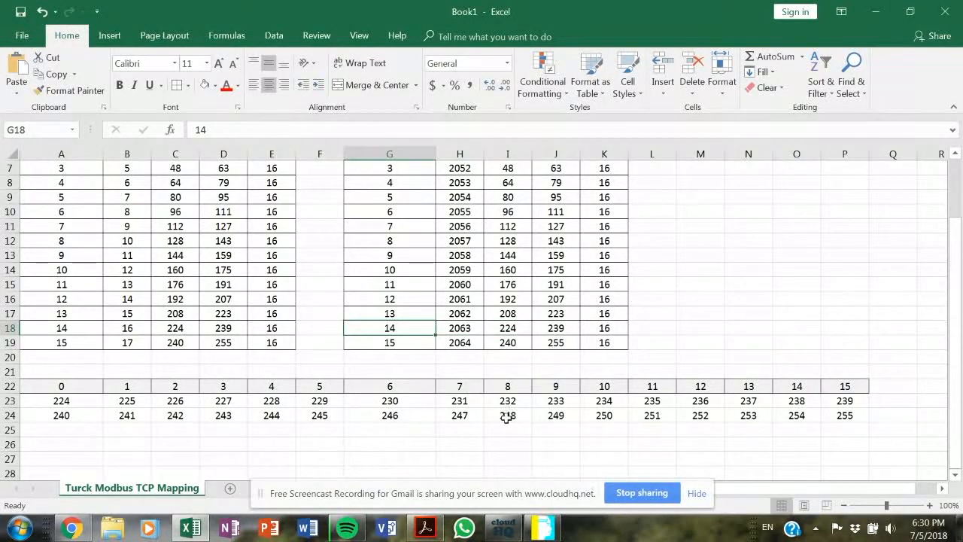
drag(61, 400, 459, 415)
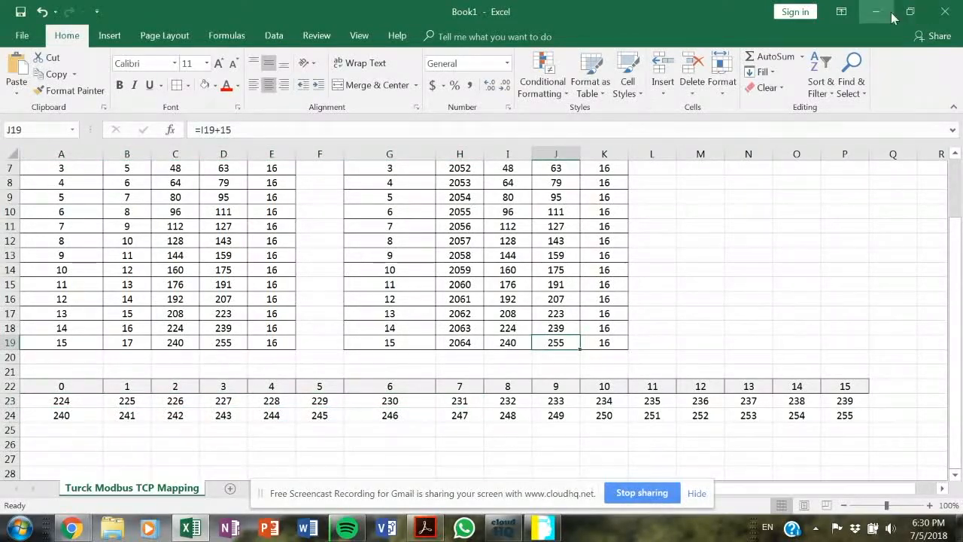
click(72, 527)
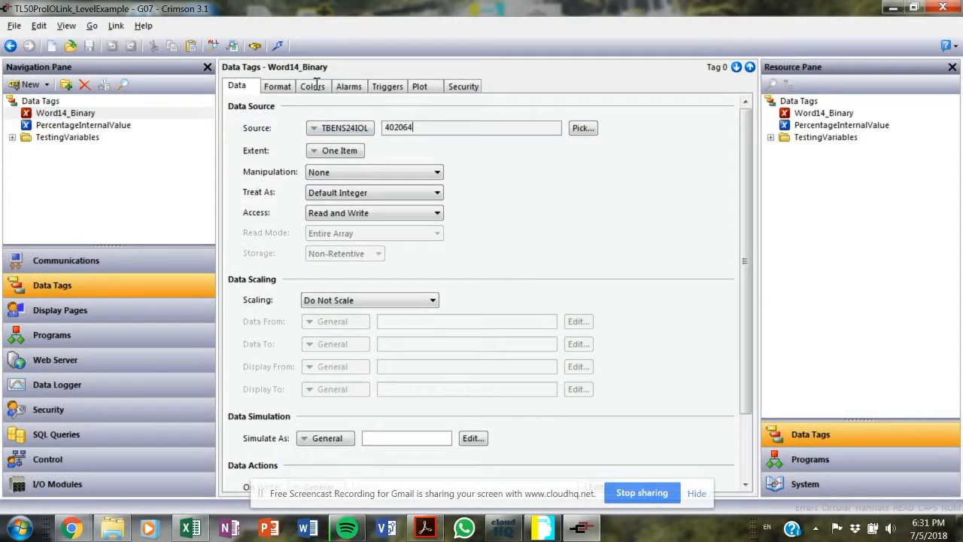
Step: Review Word14_Binary and PercentageInternalValue formats and alarms, then switch to Display Pages for Data Box 1
click(277, 86)
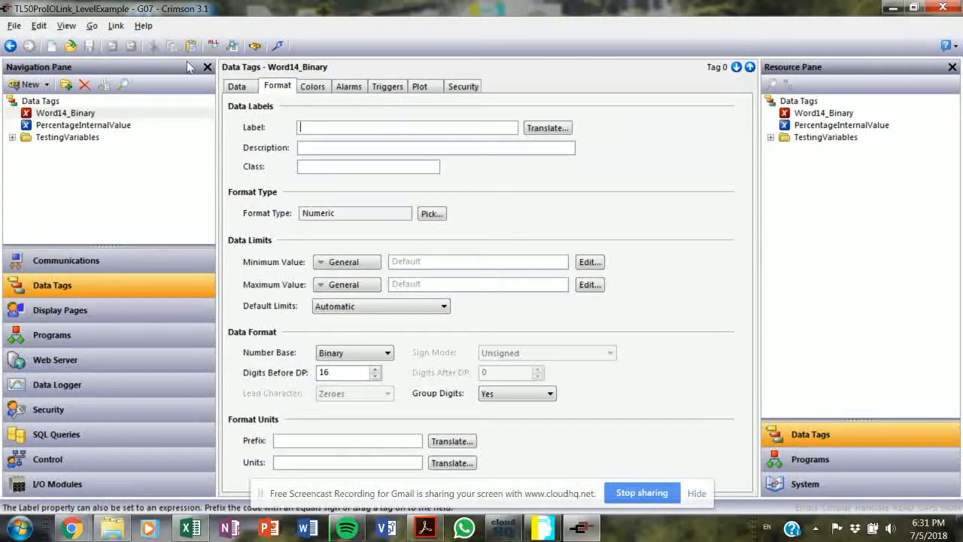
mouse_move(241, 248)
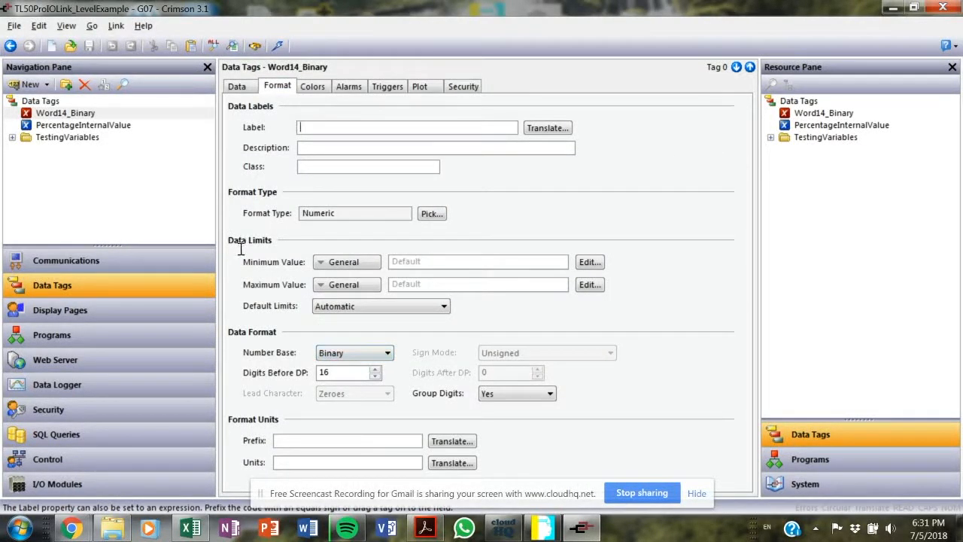
click(83, 125)
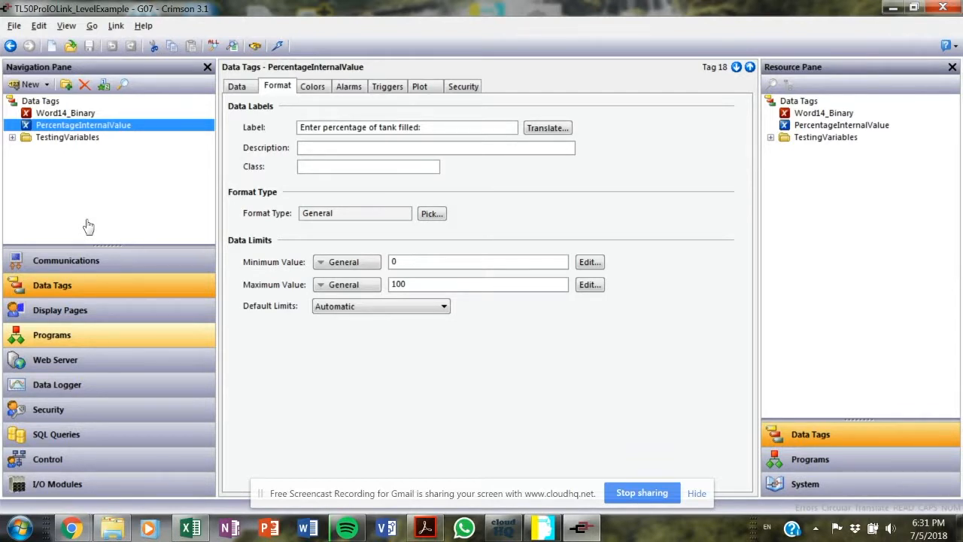
mouse_move(150, 199)
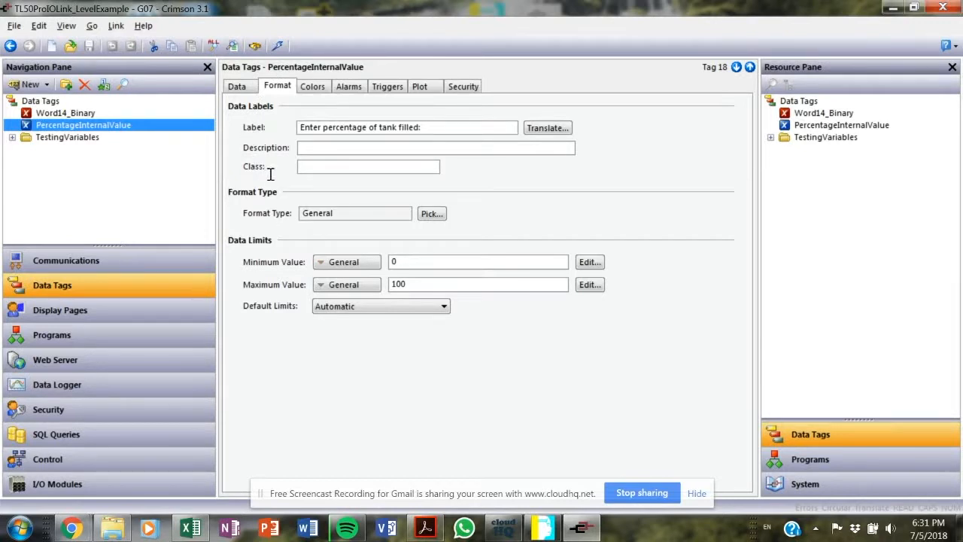
mouse_move(280, 179)
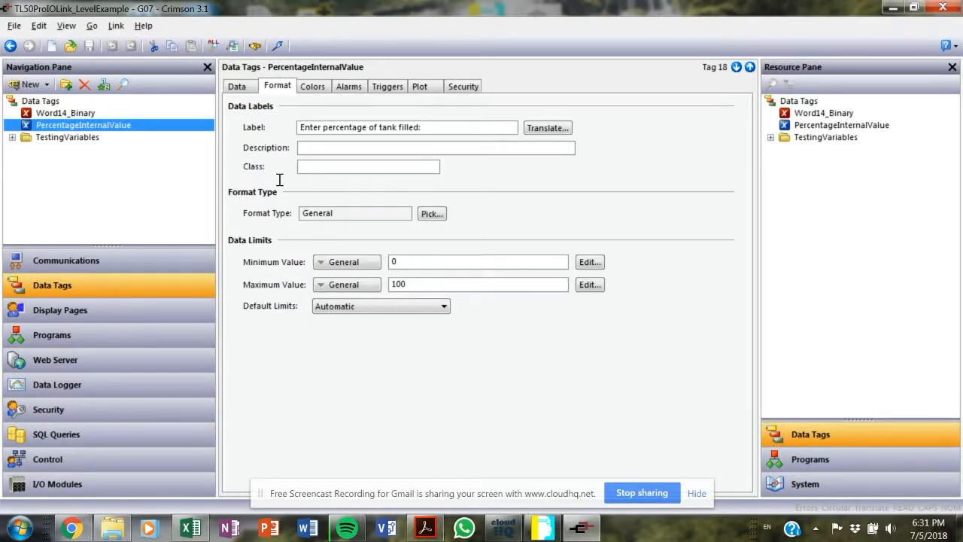
click(349, 86)
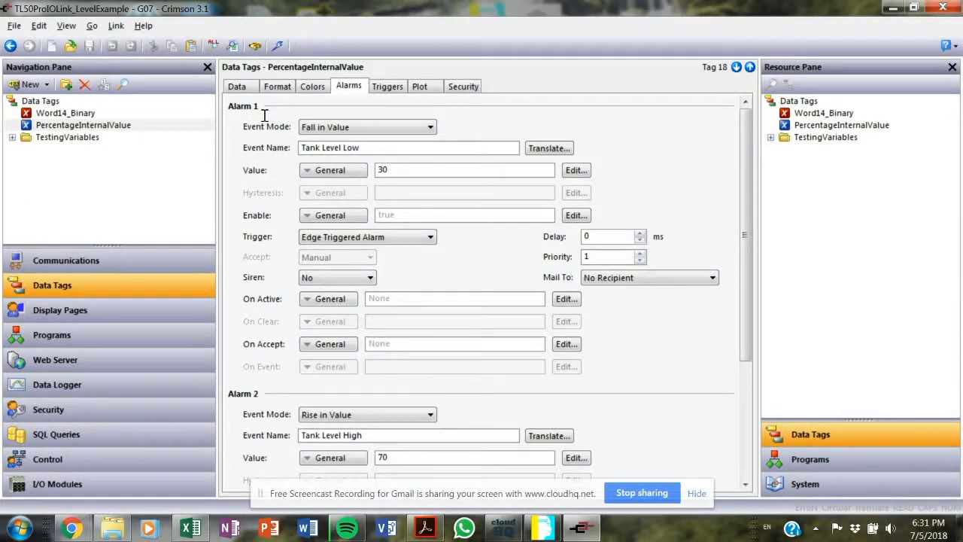
mouse_move(283, 304)
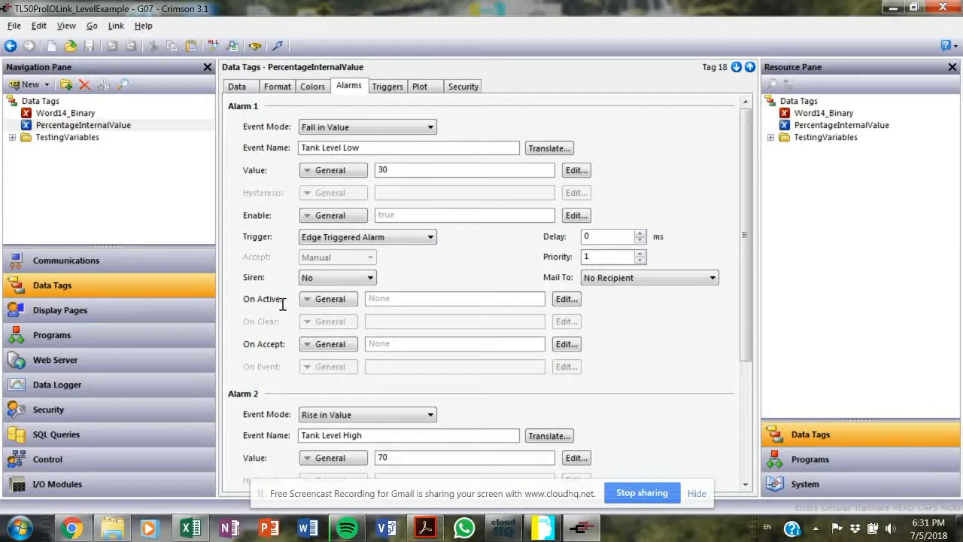
mouse_move(60, 310)
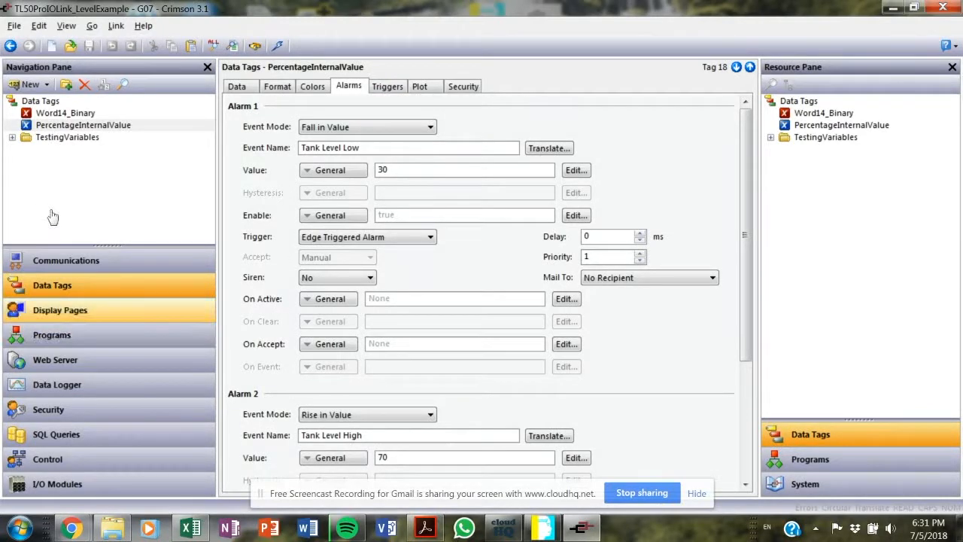
click(60, 310)
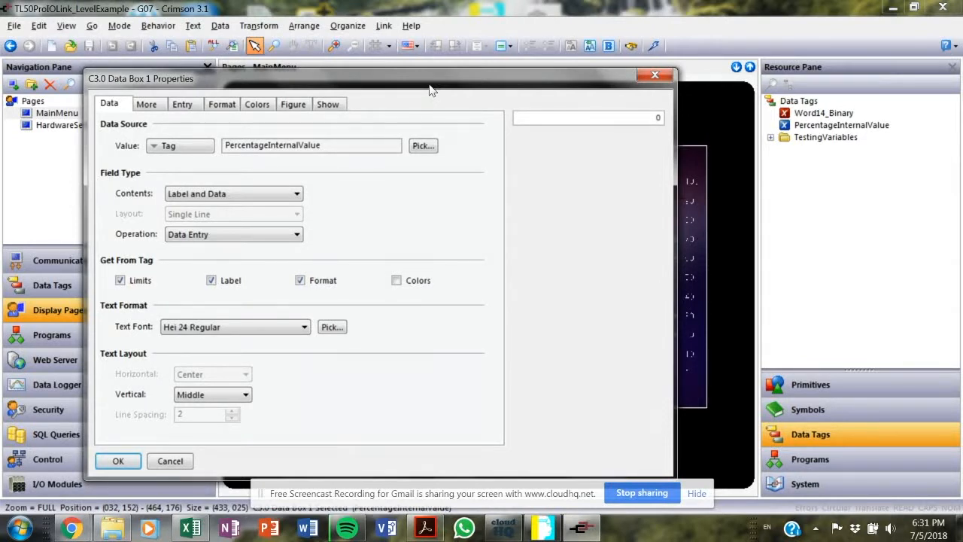
mouse_move(439, 84)
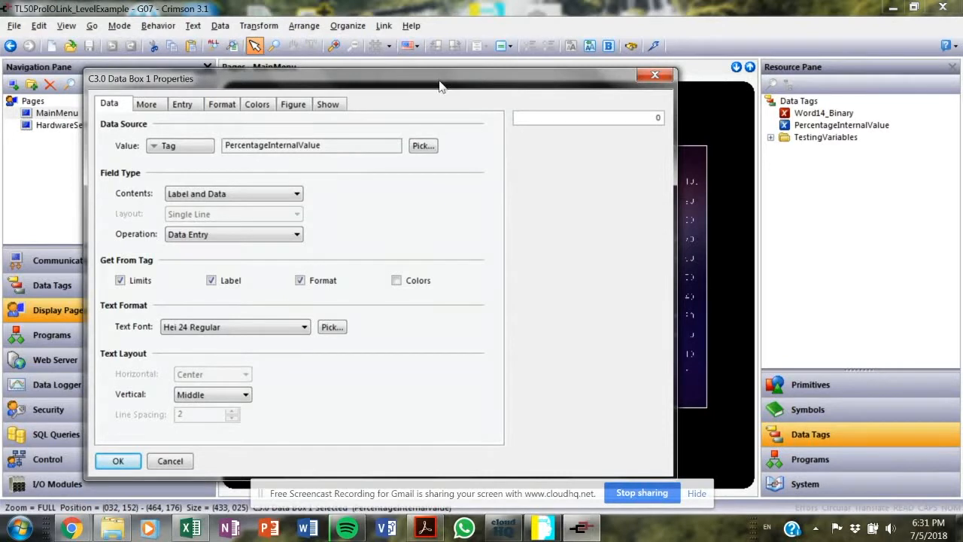
Step: On the data box Entry tab, bring up the On Entry Complete complex action code
click(233, 235)
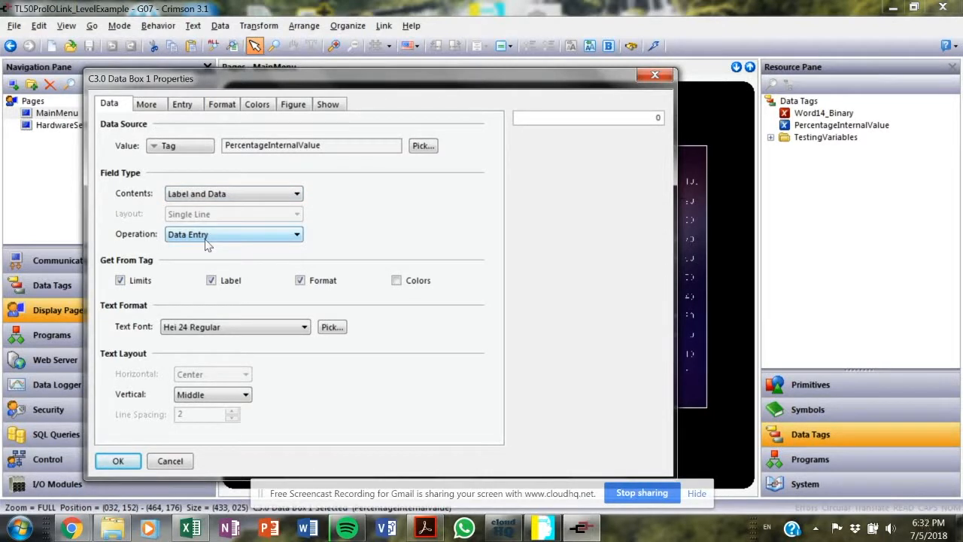
click(182, 104)
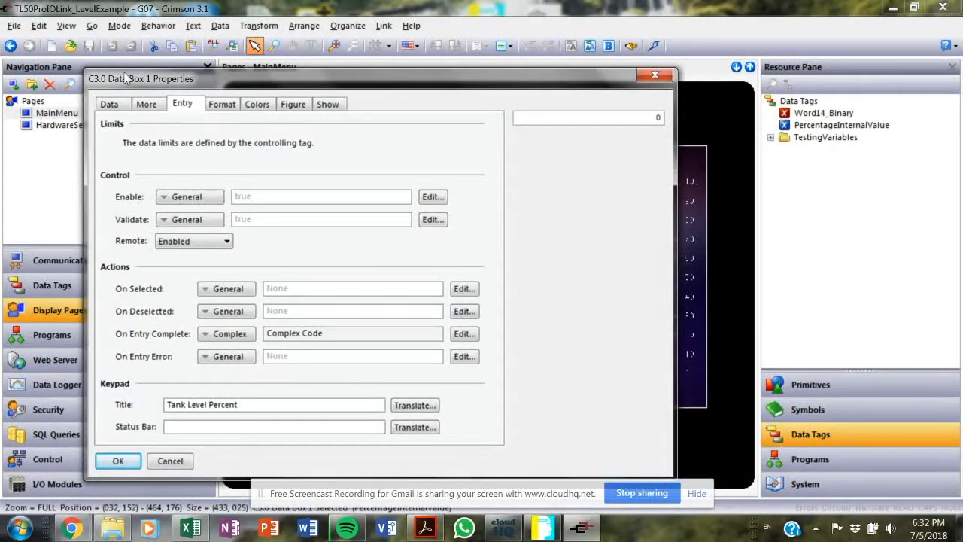
click(226, 334)
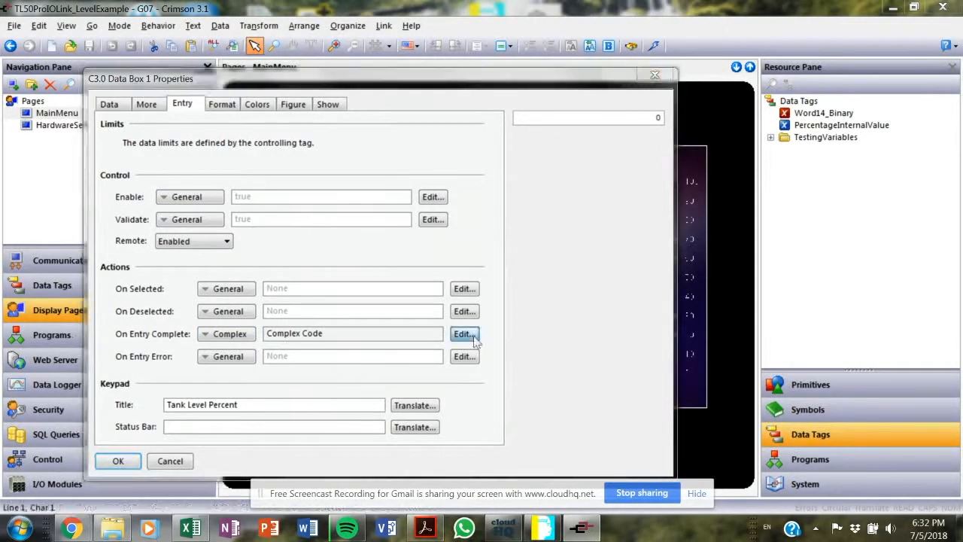
click(463, 334)
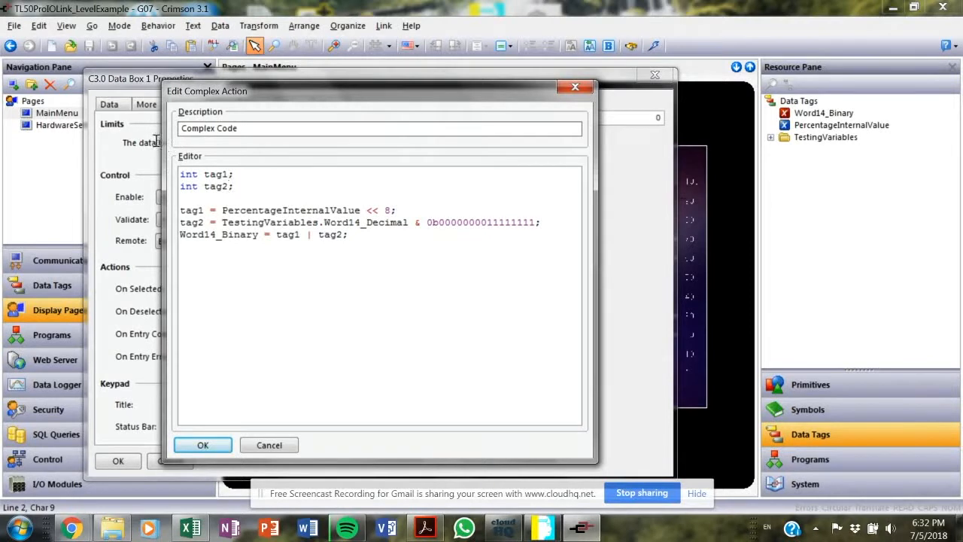
Step: Review the code merging PercentageInternalValue into Word14_Binary, close it, and select the tank image
double_click(289, 211)
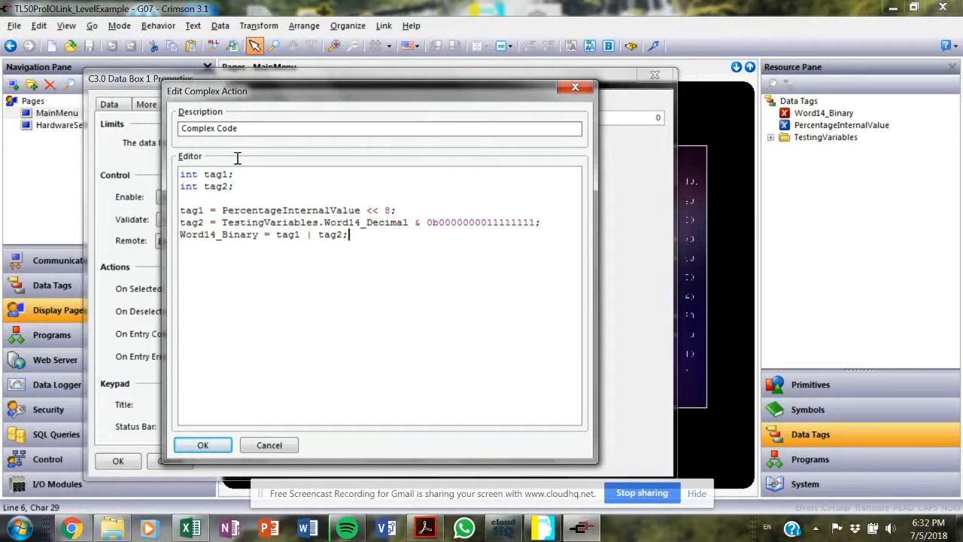
click(202, 445)
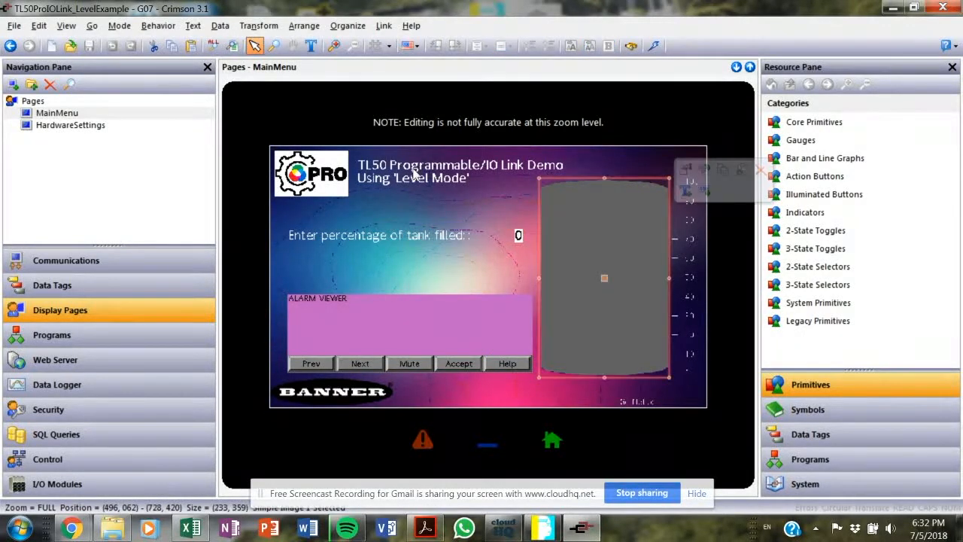
double_click(605, 278)
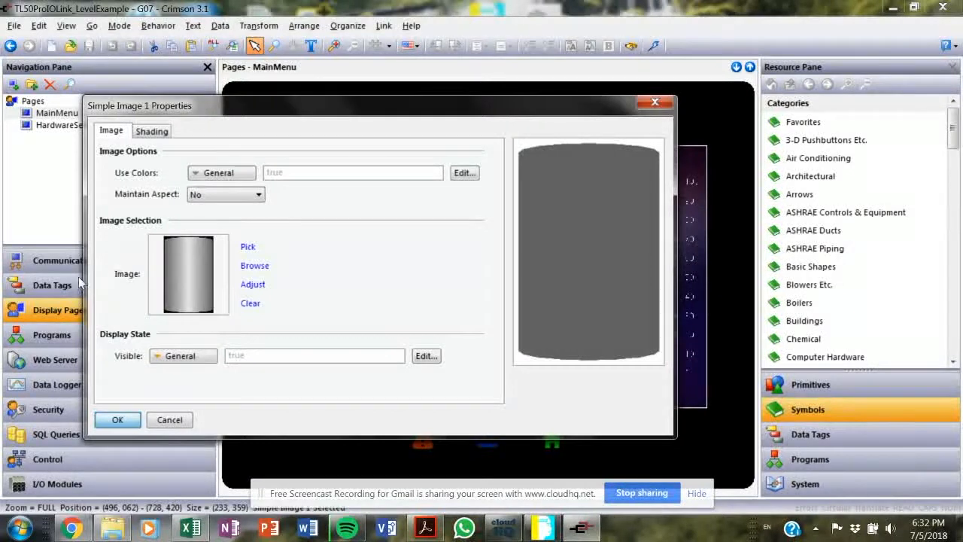